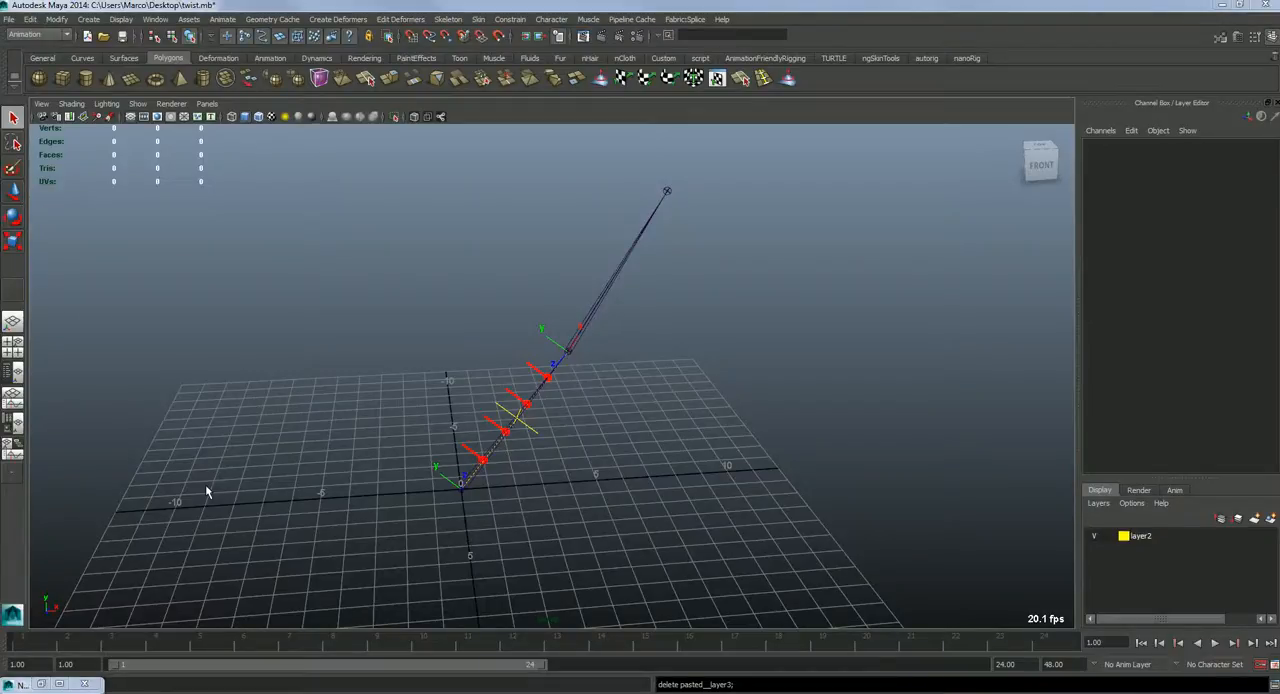
pyautogui.moveTo(628, 320)
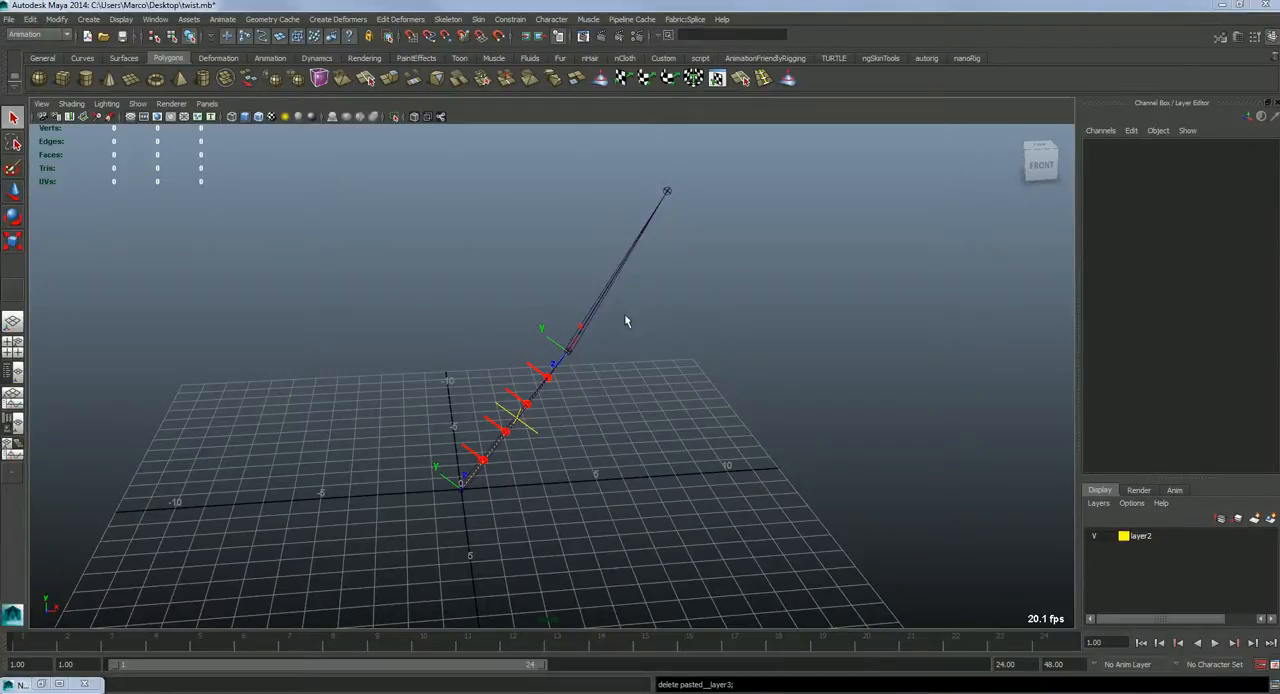
# Step: Orbit and zoom the viewport in on the jointed arm
pyautogui.moveTo(620, 320); pyautogui.dragTo(600, 490)
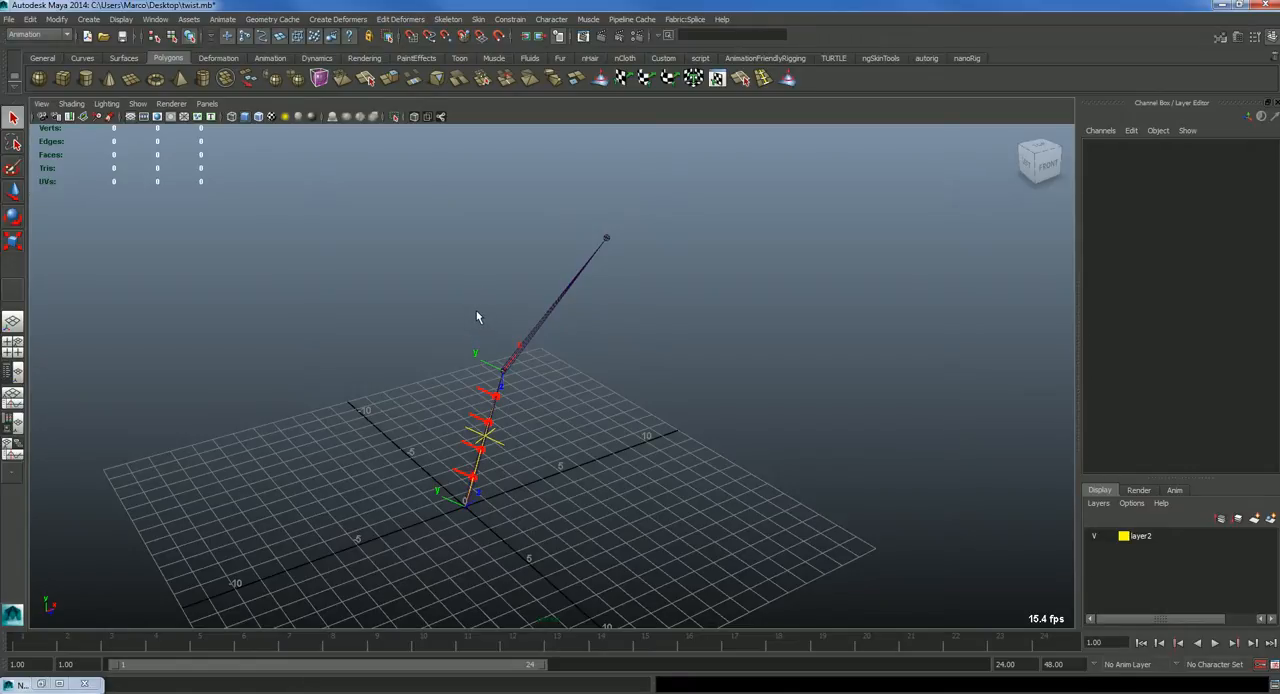
pyautogui.moveTo(456, 316)
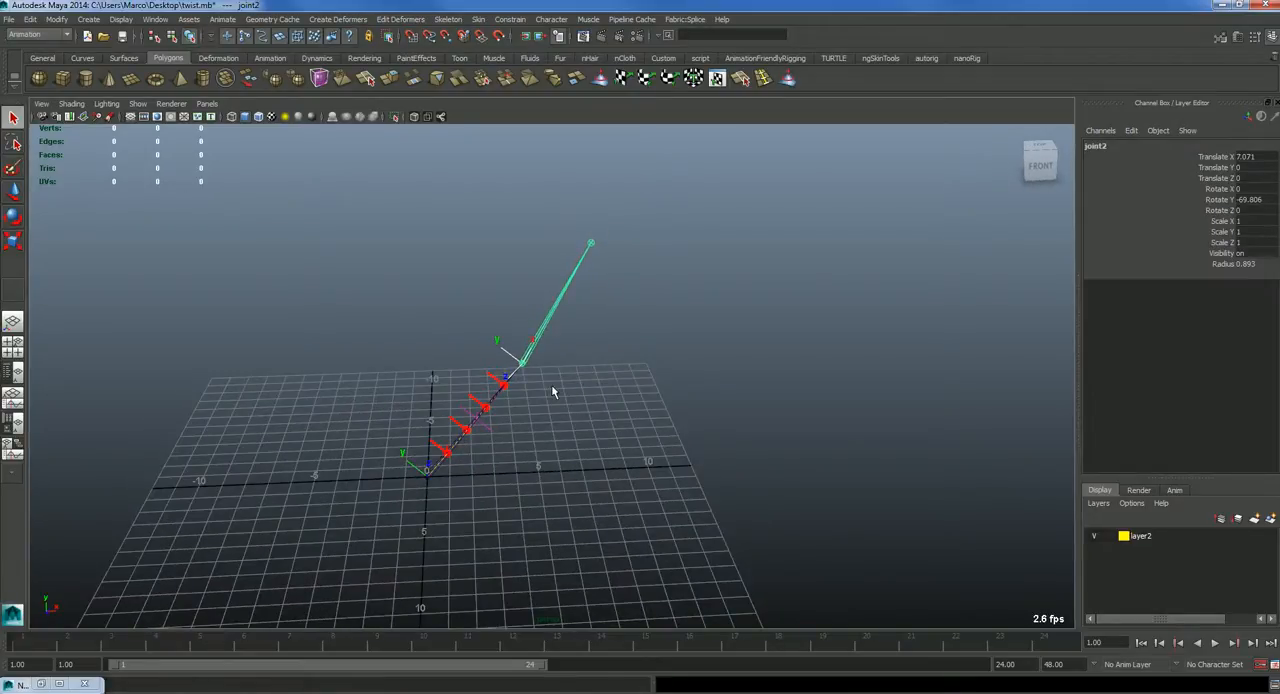
pyautogui.moveTo(588, 246)
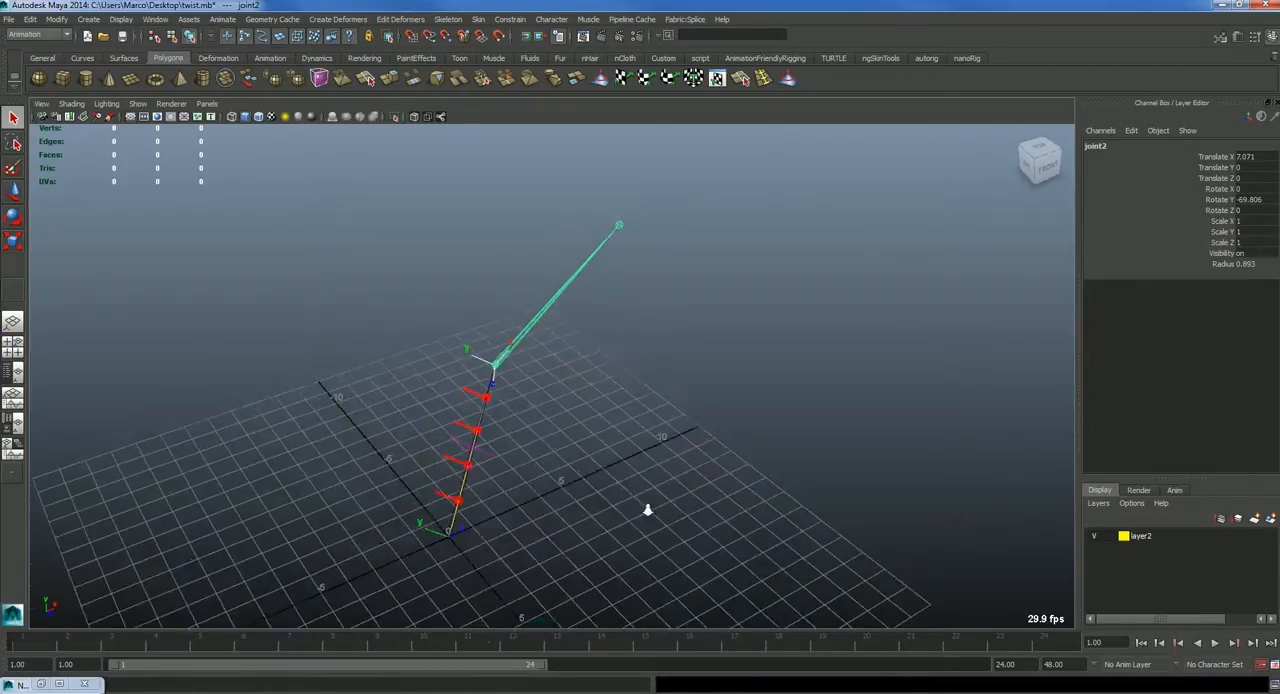
pyautogui.moveTo(648, 510); pyautogui.dragTo(548, 400)
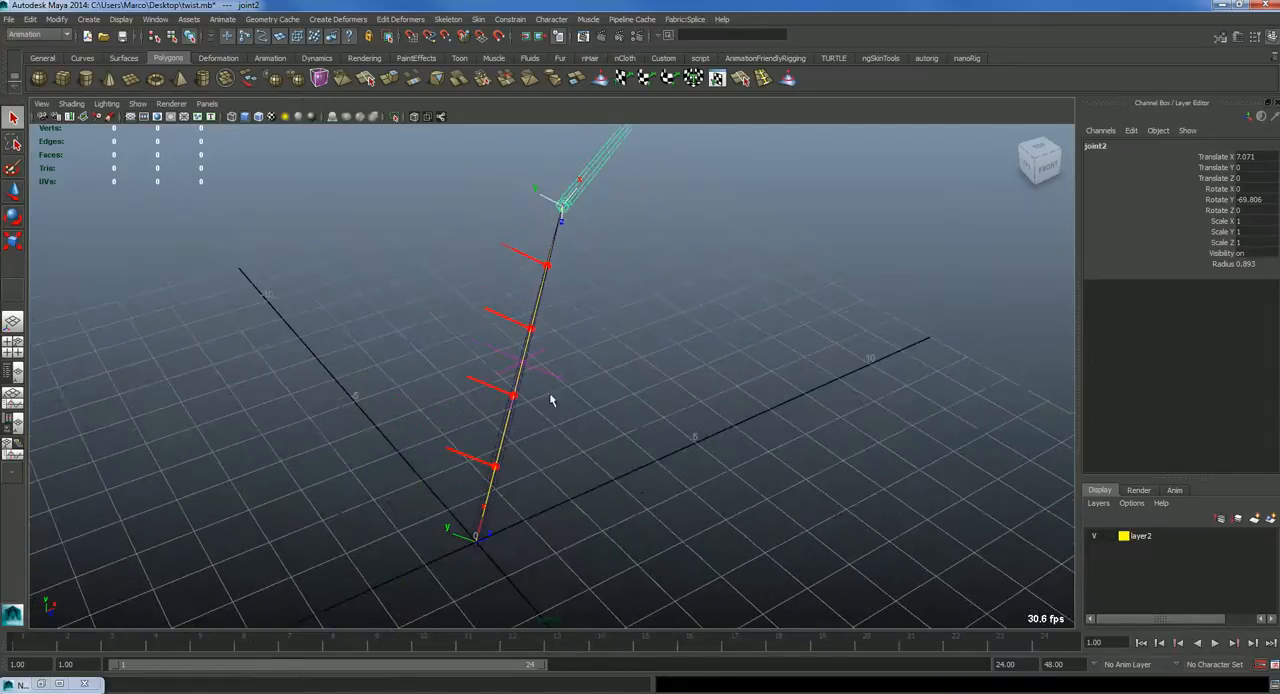
pyautogui.moveTo(590, 292)
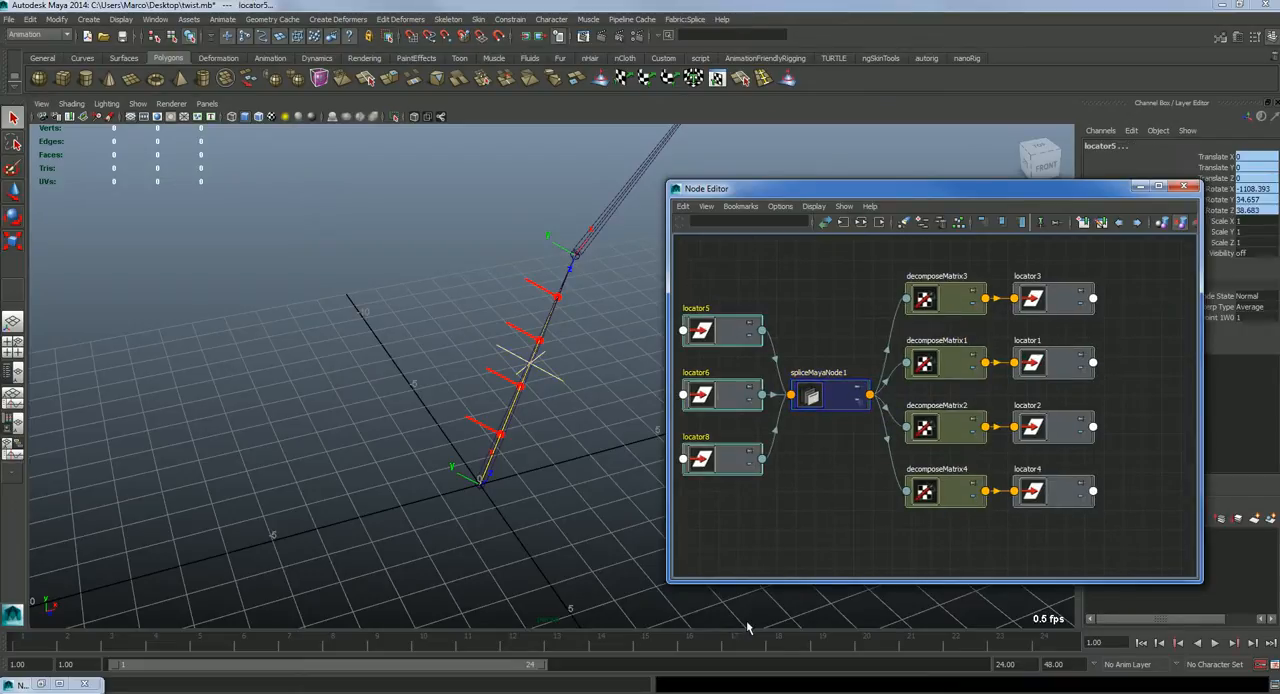
pyautogui.click(944, 490)
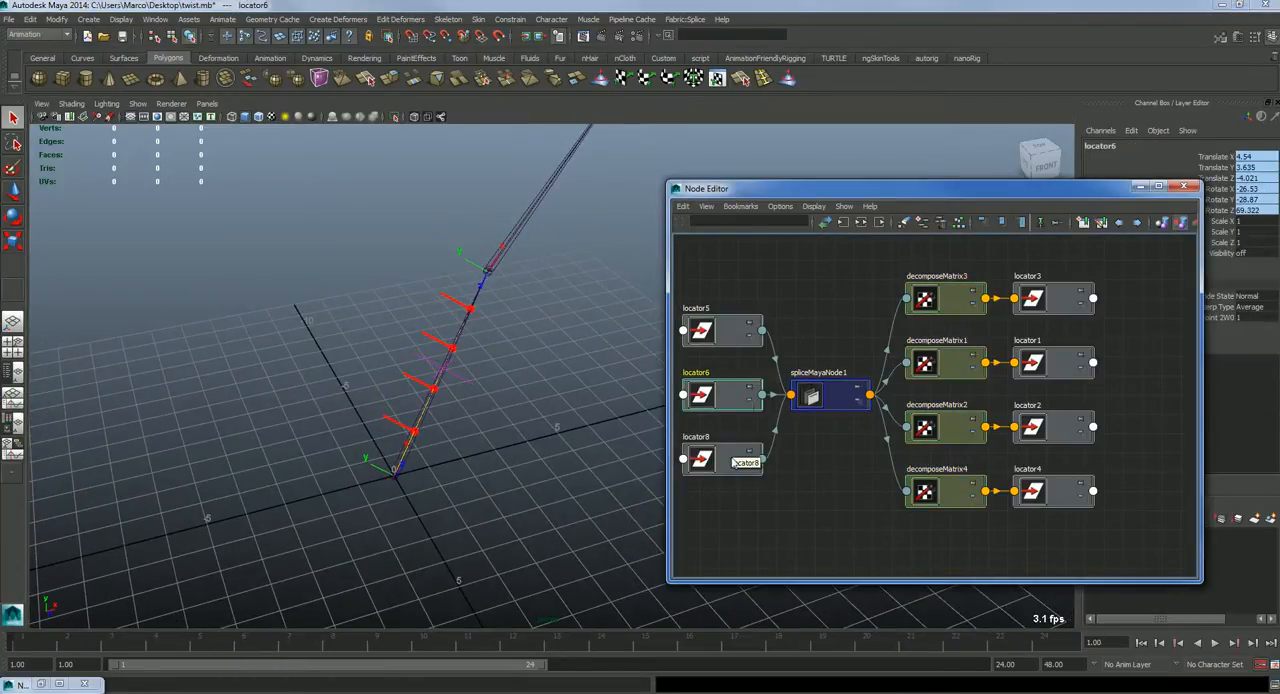
pyautogui.click(720, 330)
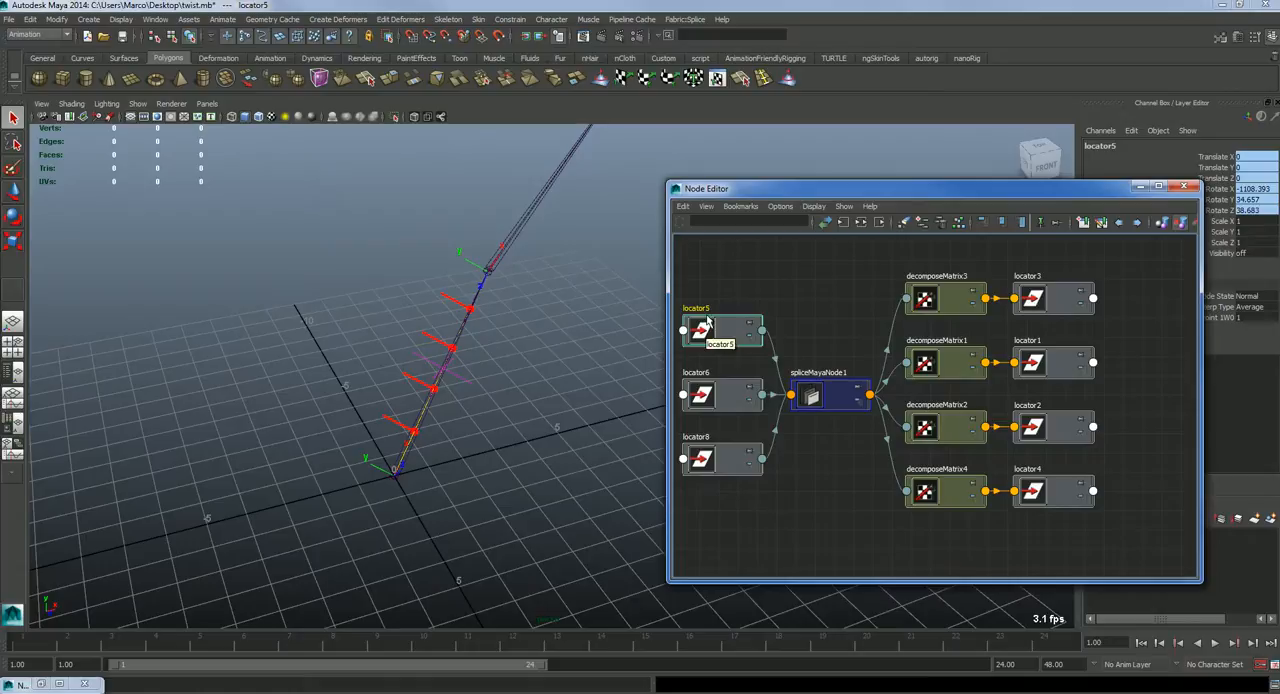
pyautogui.moveTo(376, 584)
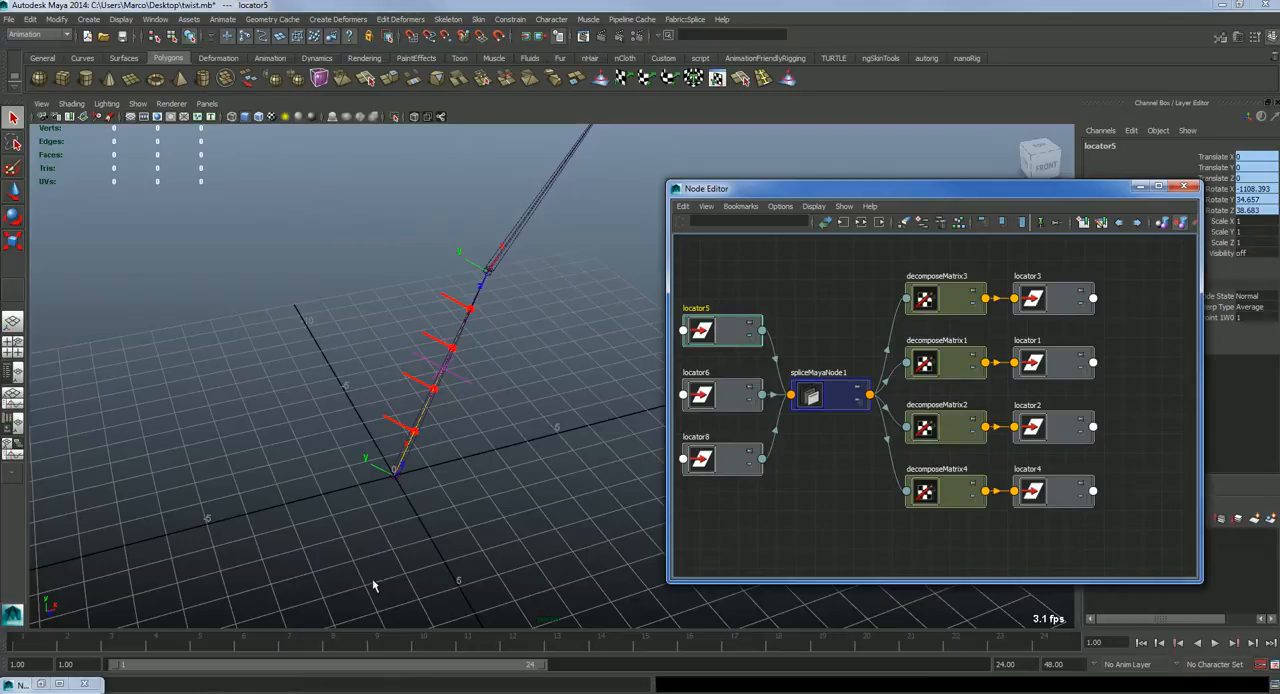
pyautogui.moveTo(722, 398)
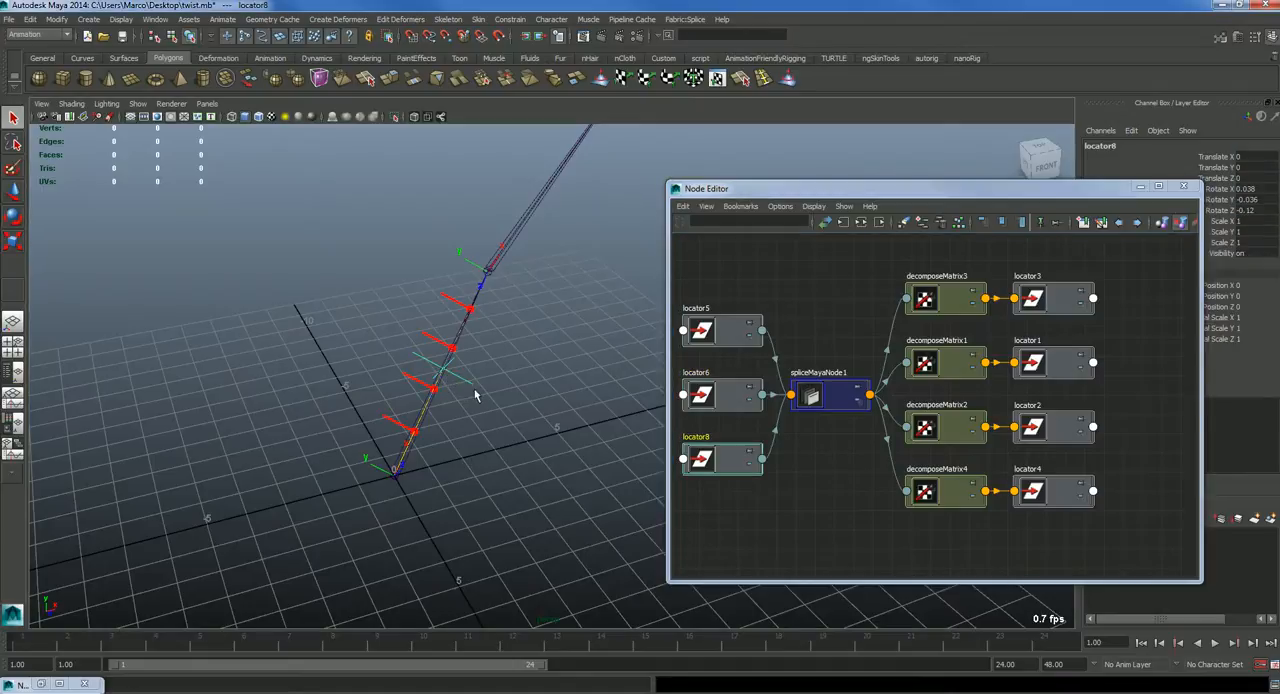
pyautogui.click(700, 396)
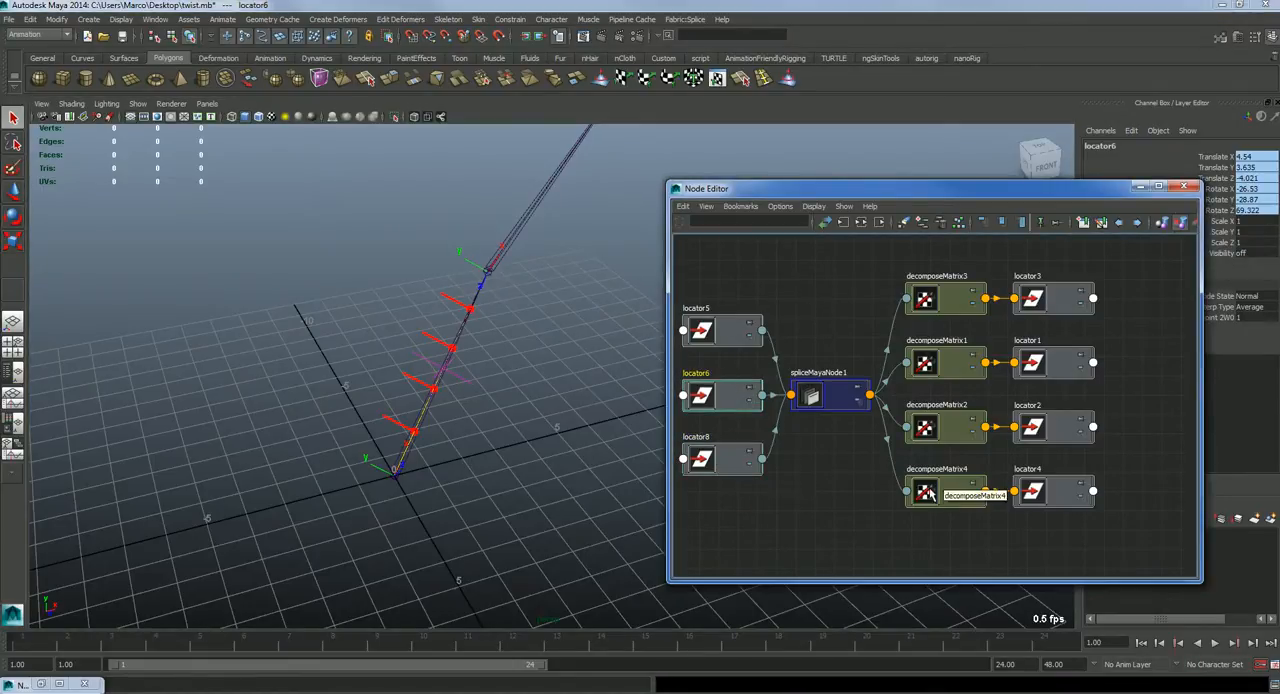
pyautogui.click(828, 396)
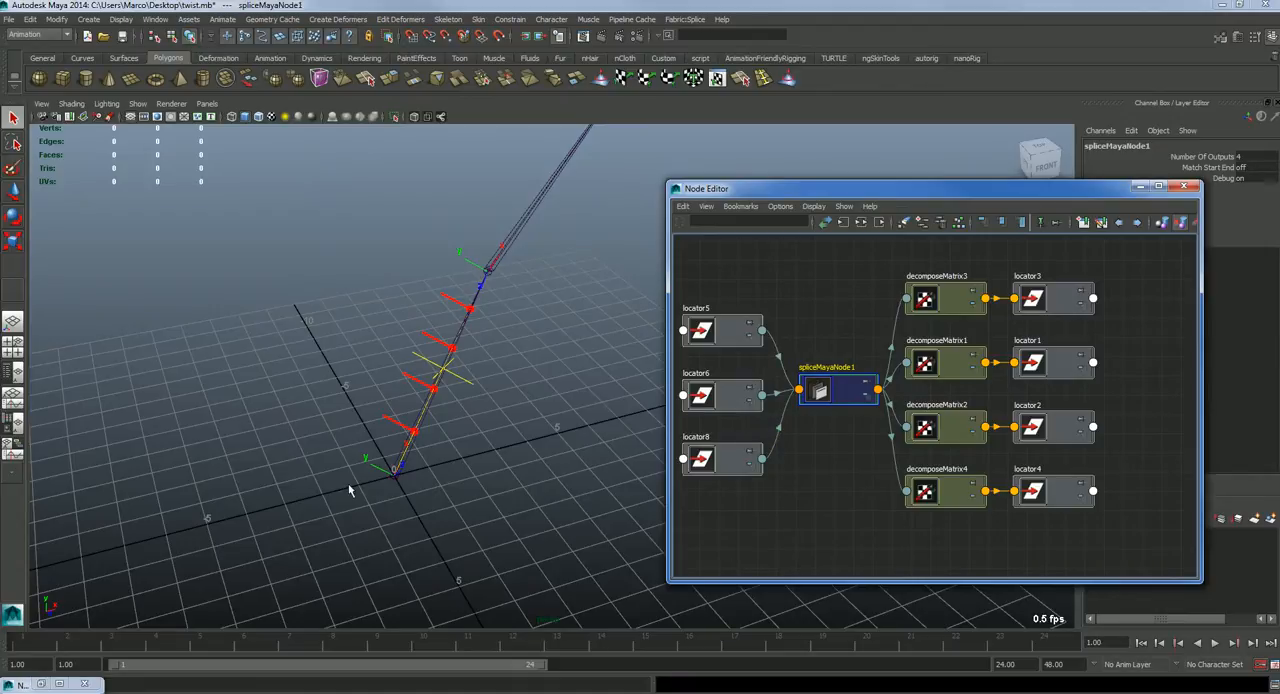
pyautogui.moveTo(384, 500)
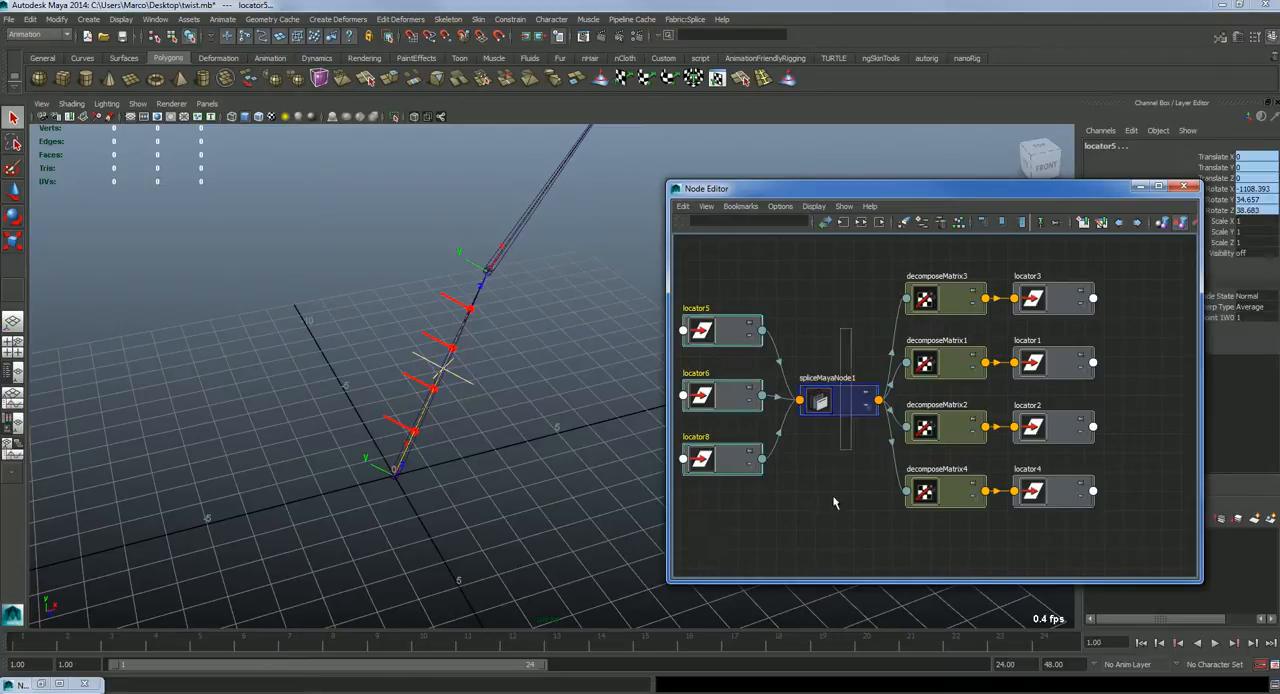
pyautogui.click(838, 400)
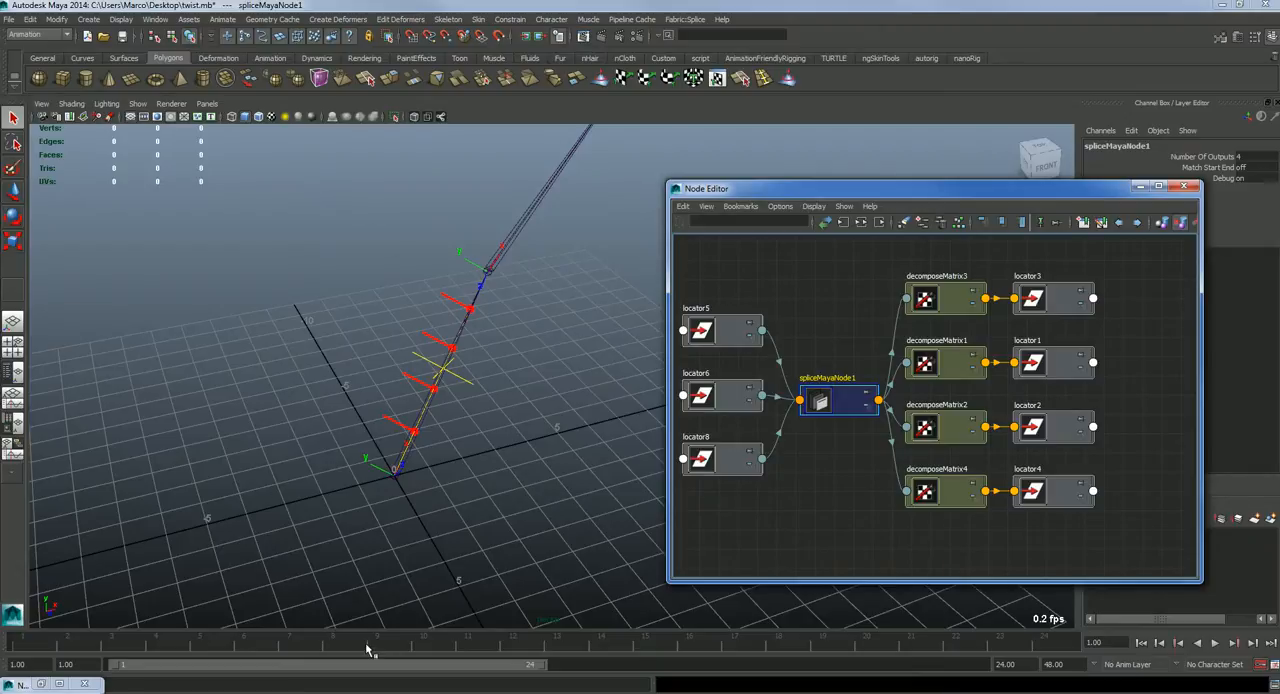
pyautogui.click(1052, 492)
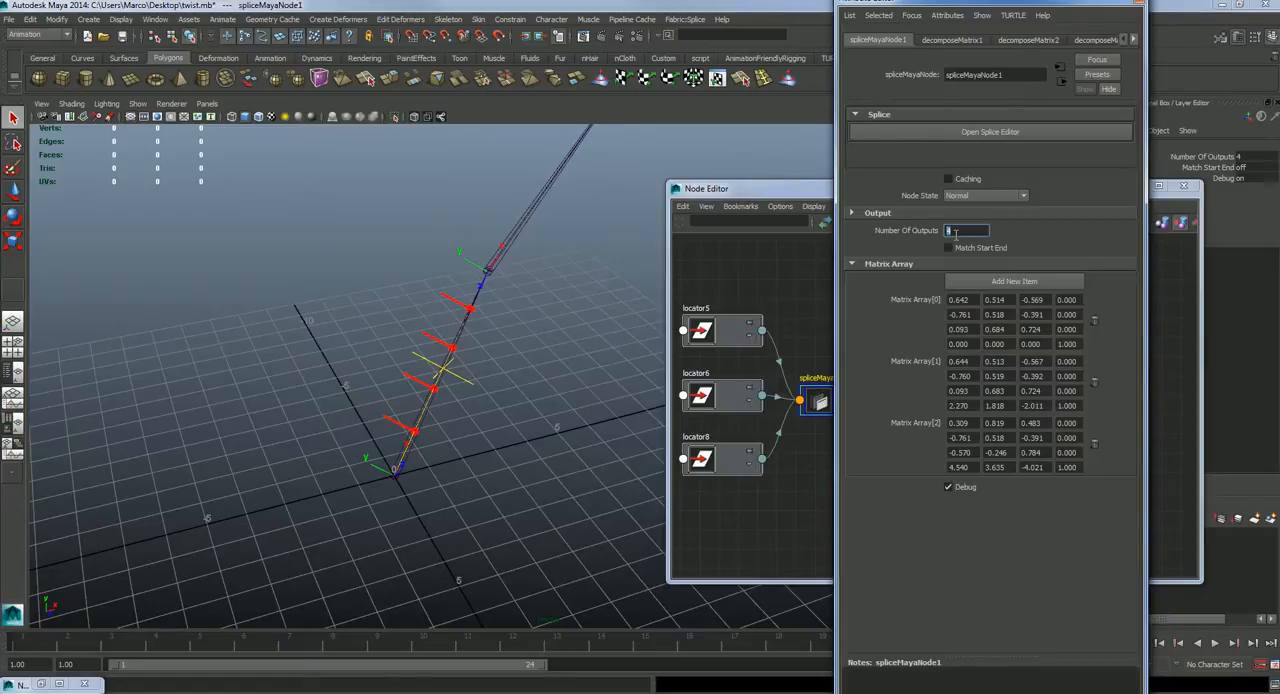
pyautogui.moveTo(964, 256)
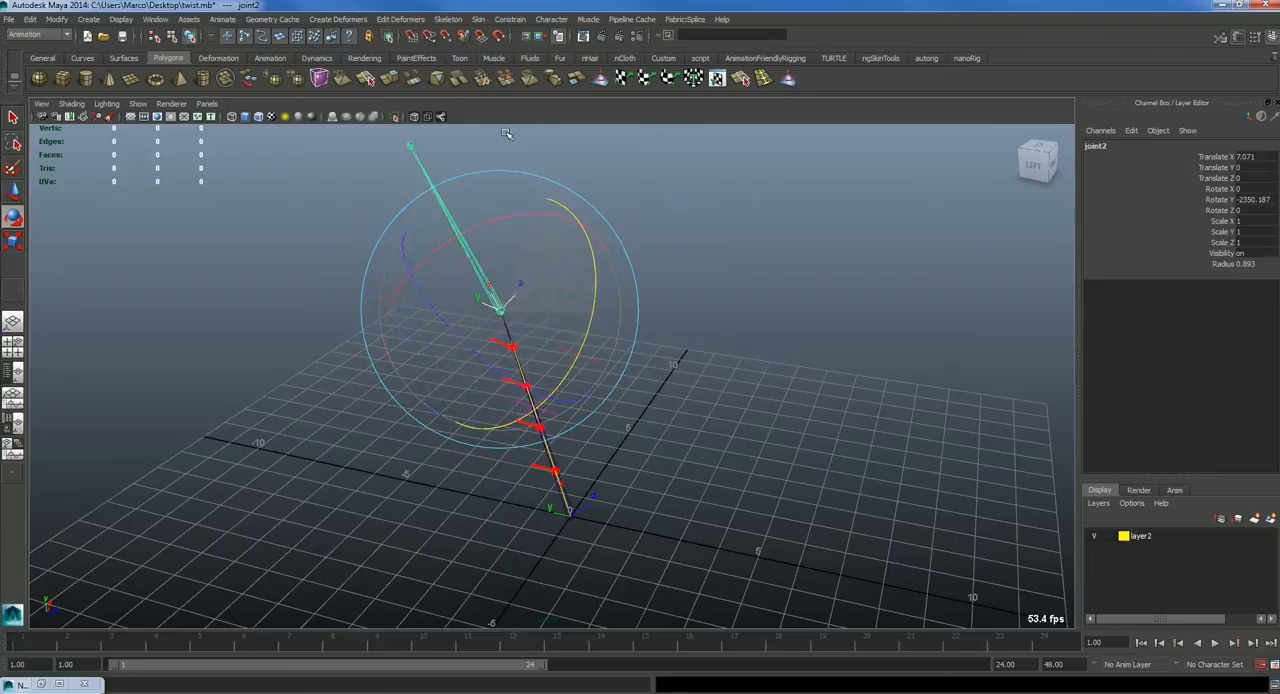
# Step: Rotate joint3 through several angles so the arm's end segment swings and tilts
pyautogui.moveTo(504, 136); pyautogui.dragTo(572, 260)
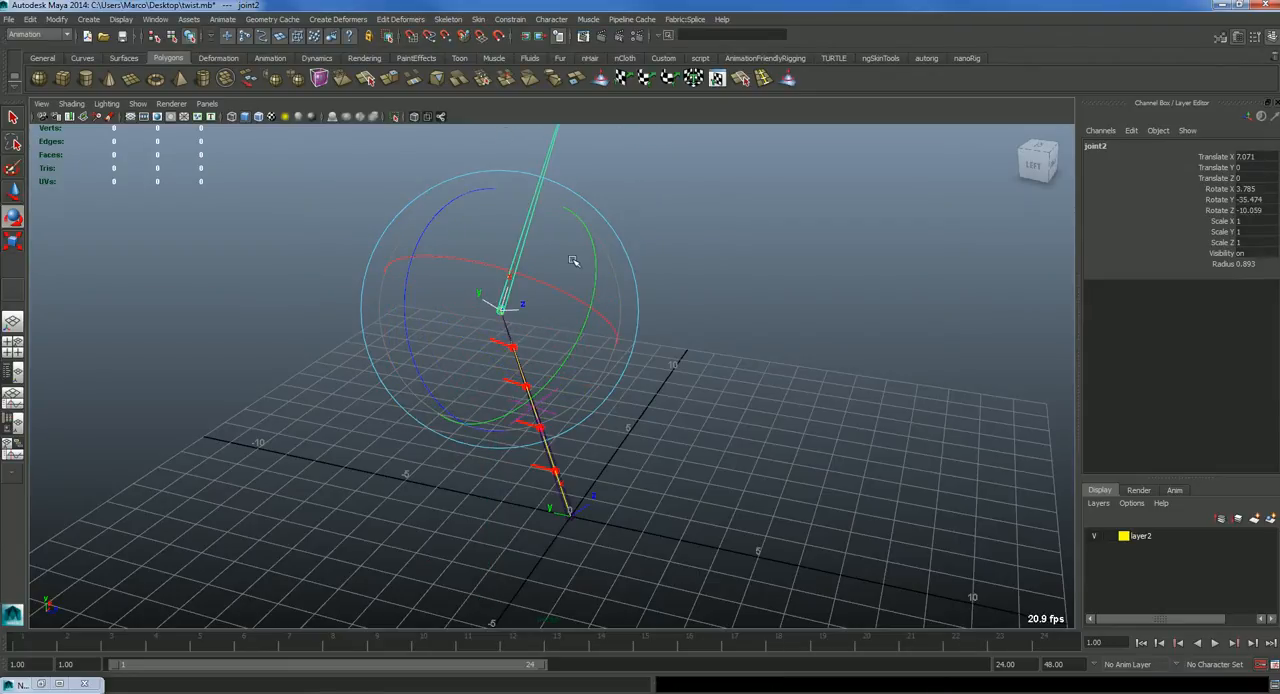
pyautogui.moveTo(572, 262); pyautogui.dragTo(508, 356)
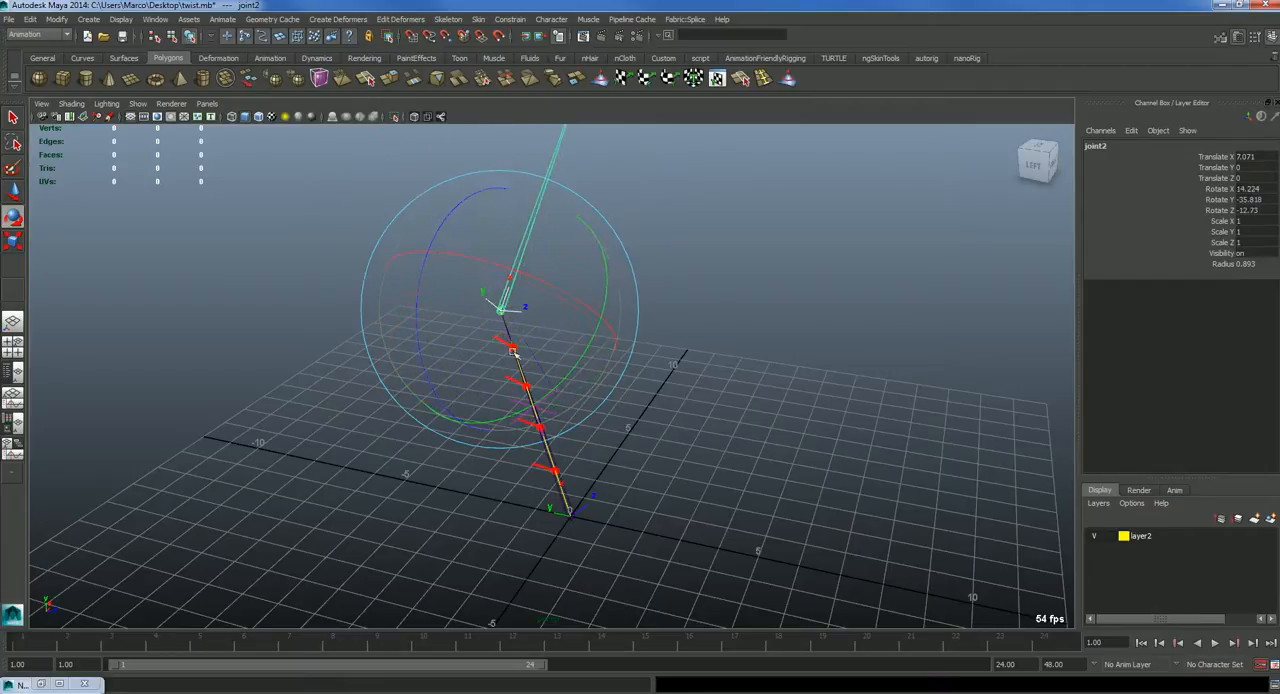
pyautogui.moveTo(512, 352); pyautogui.dragTo(464, 248)
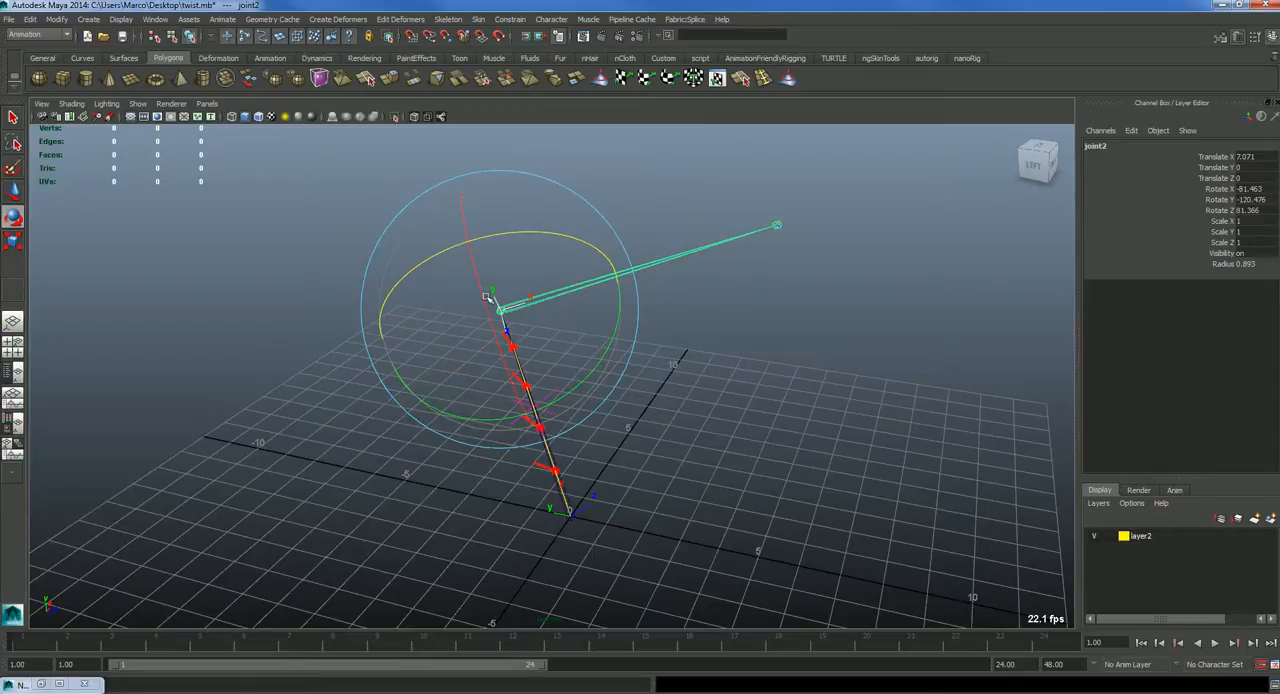
pyautogui.moveTo(778, 226); pyautogui.dragTo(610, 136)
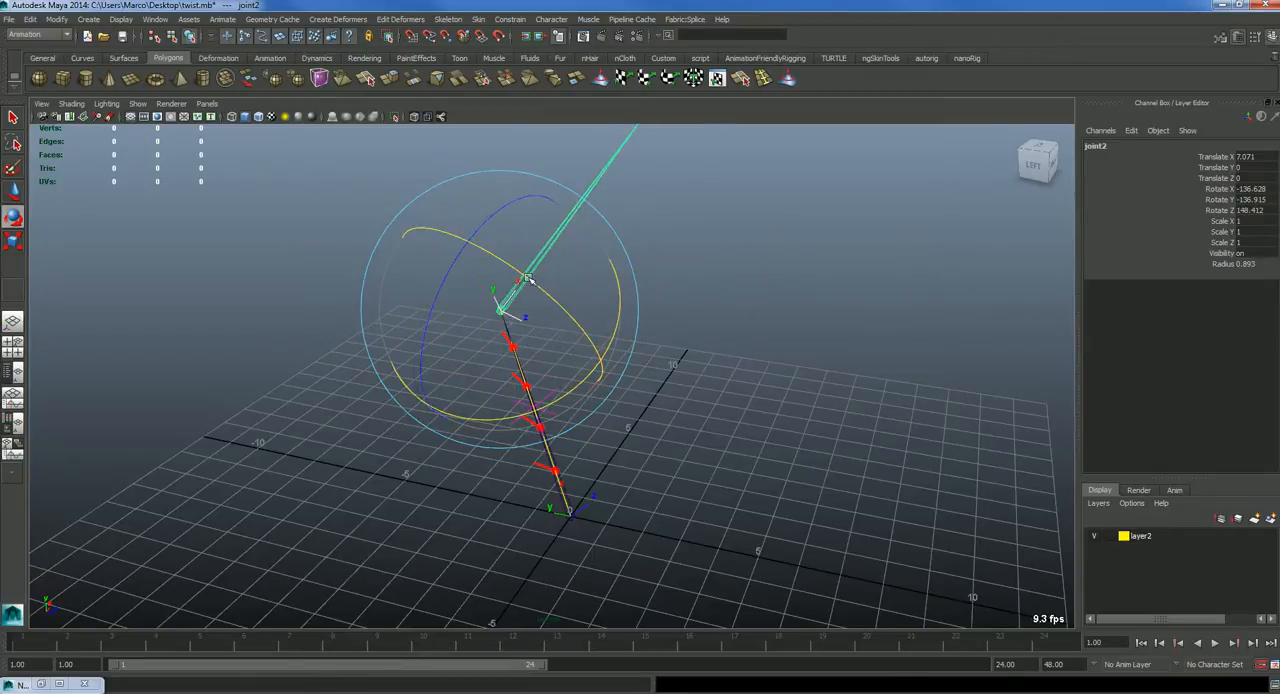
pyautogui.moveTo(530, 280); pyautogui.dragTo(540, 376)
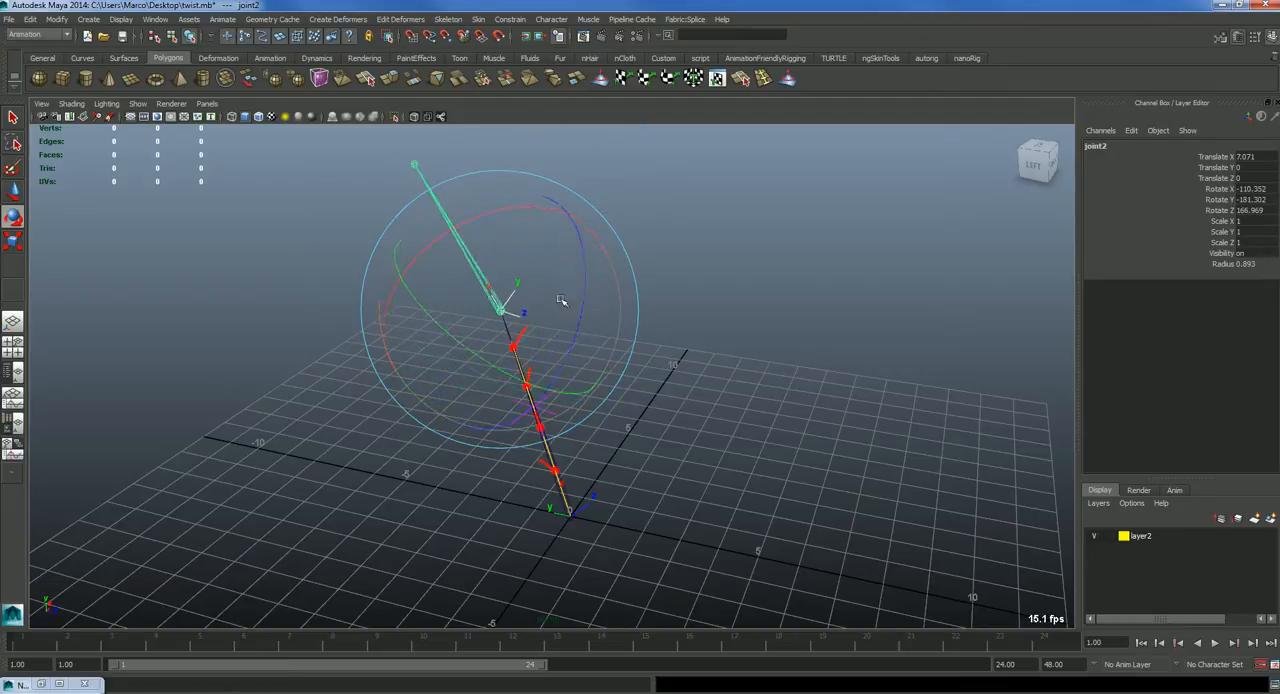
pyautogui.moveTo(560, 300); pyautogui.dragTo(430, 264)
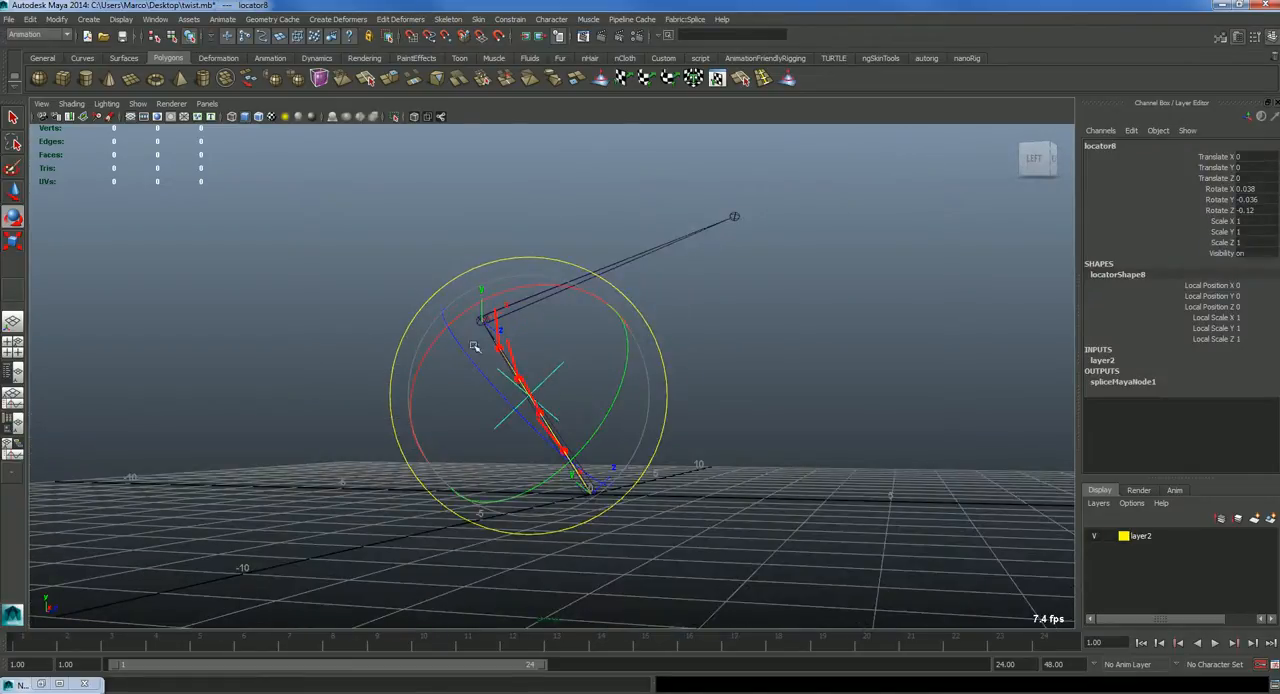
# Step: Move the locator to reshape the curve, then select joint3 at its upper end
pyautogui.moveTo(474, 346); pyautogui.dragTo(652, 500)
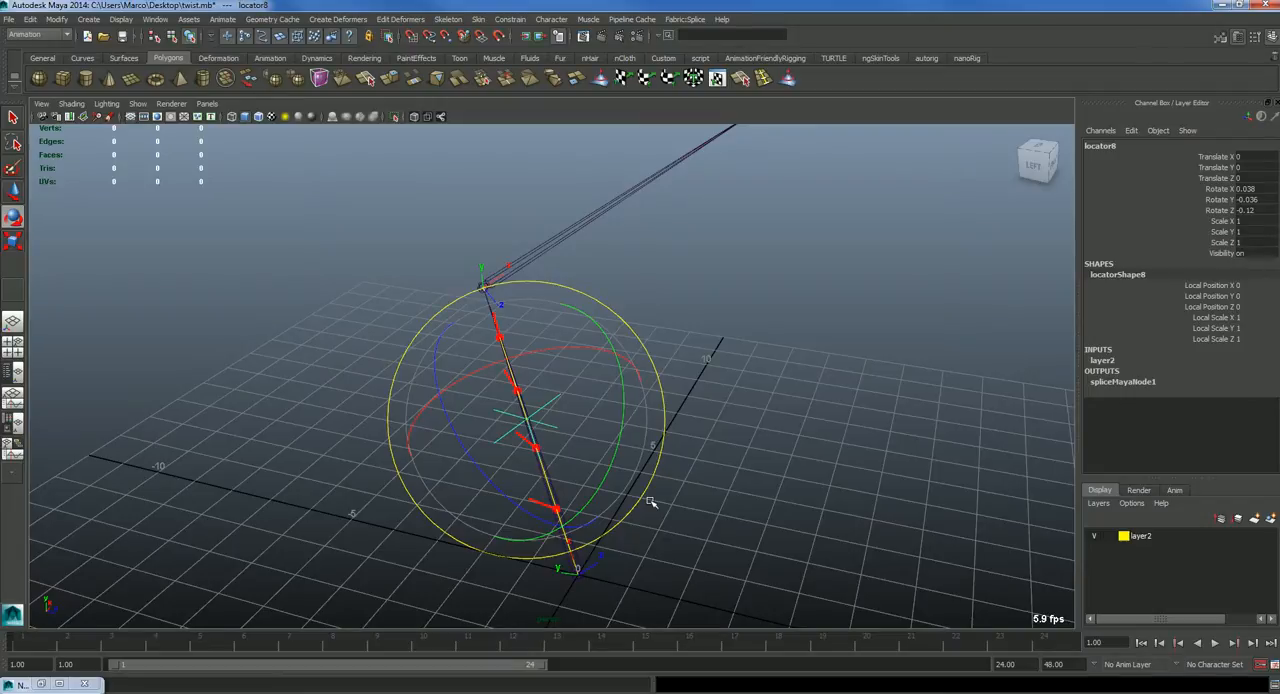
pyautogui.moveTo(646, 502)
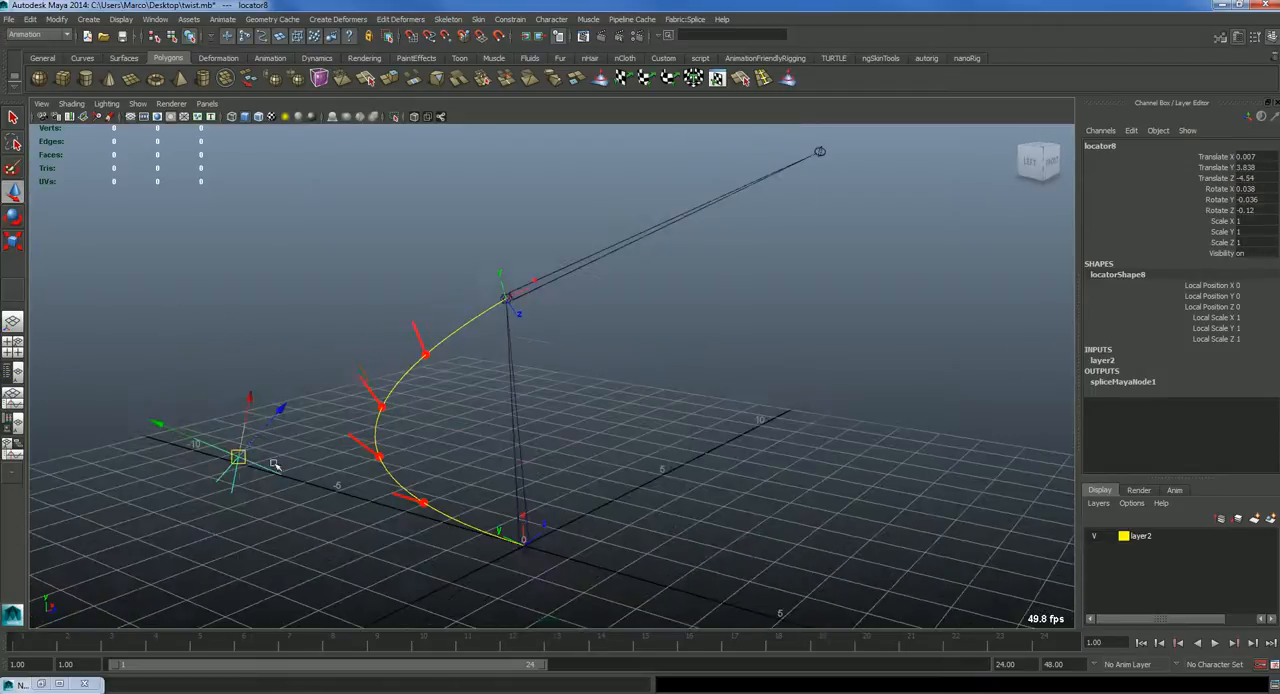
pyautogui.moveTo(240, 458); pyautogui.dragTo(704, 384)
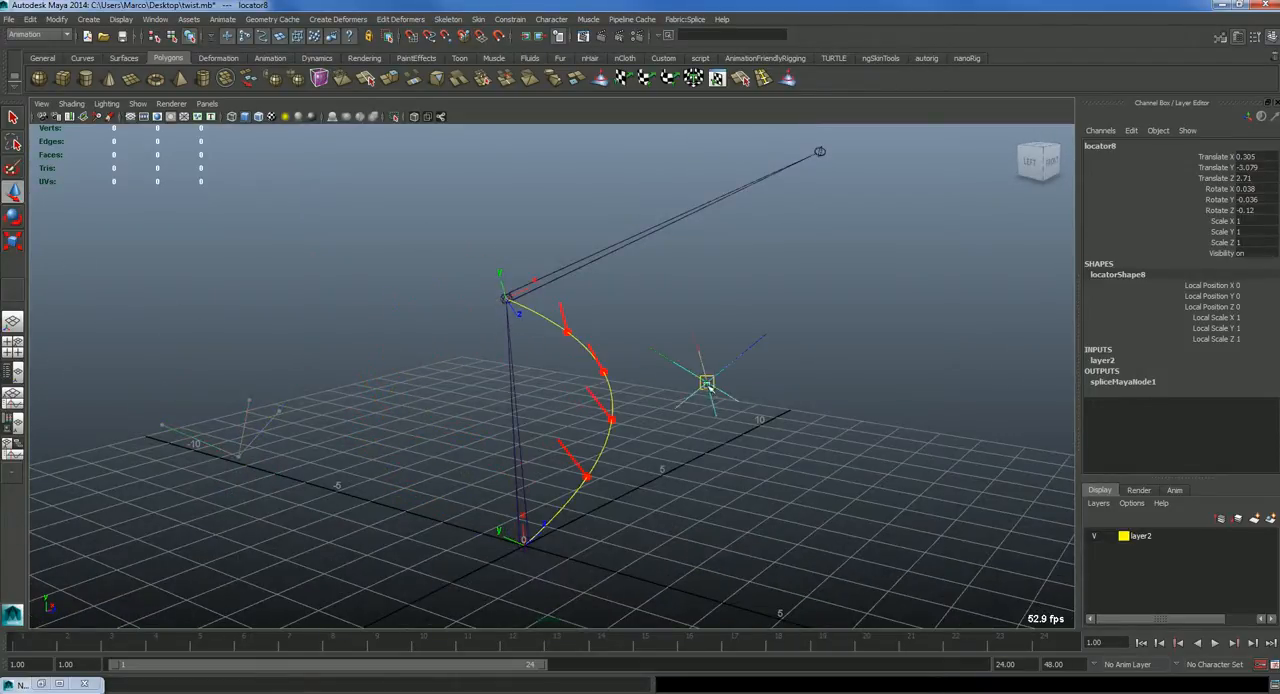
pyautogui.moveTo(704, 384); pyautogui.dragTo(362, 412)
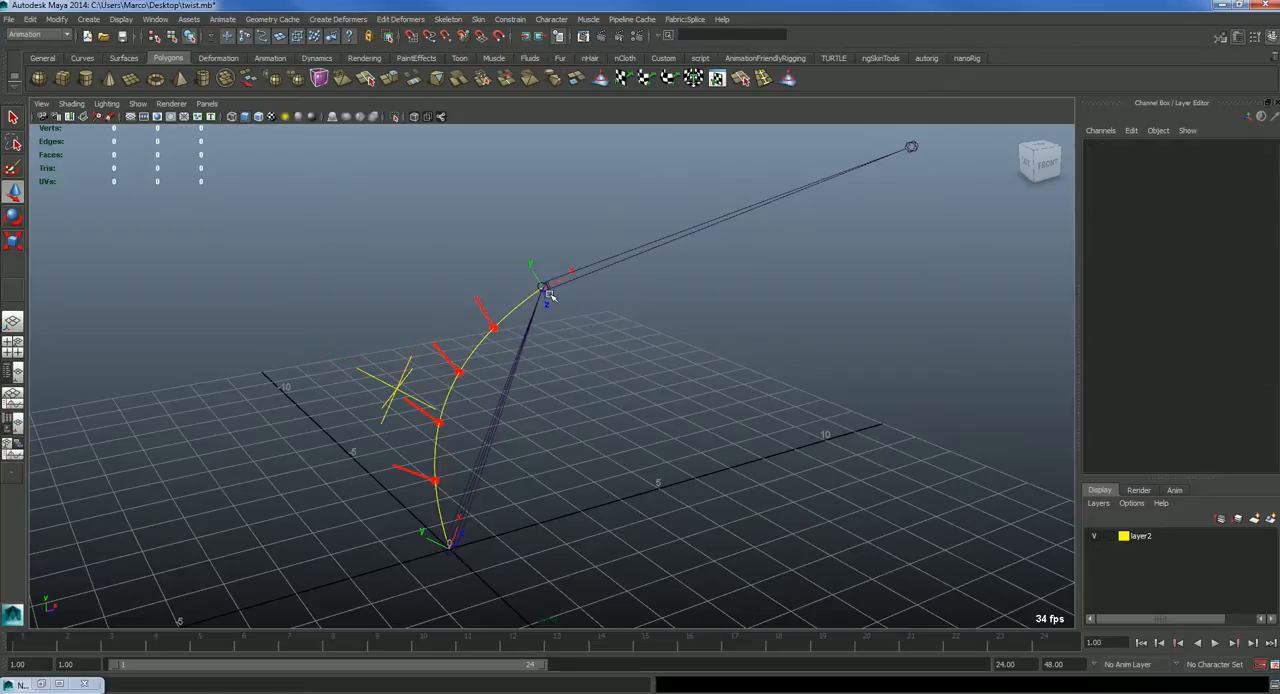
pyautogui.click(544, 288)
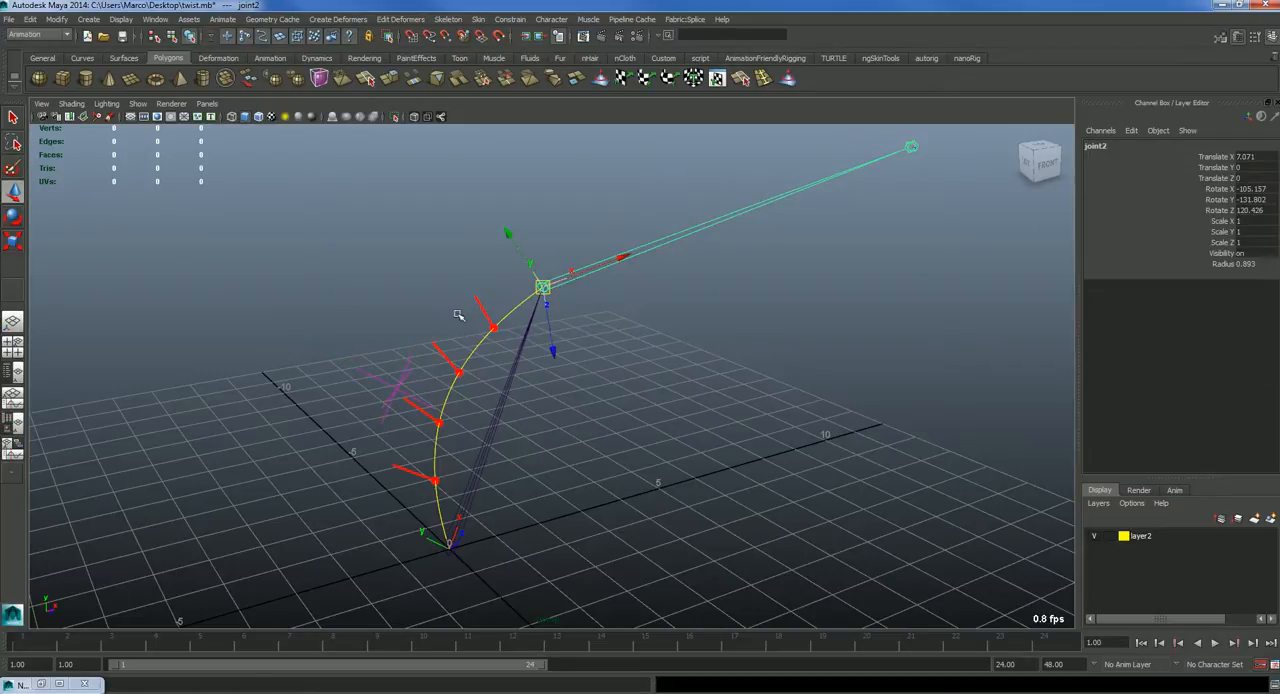
pyautogui.moveTo(560, 300)
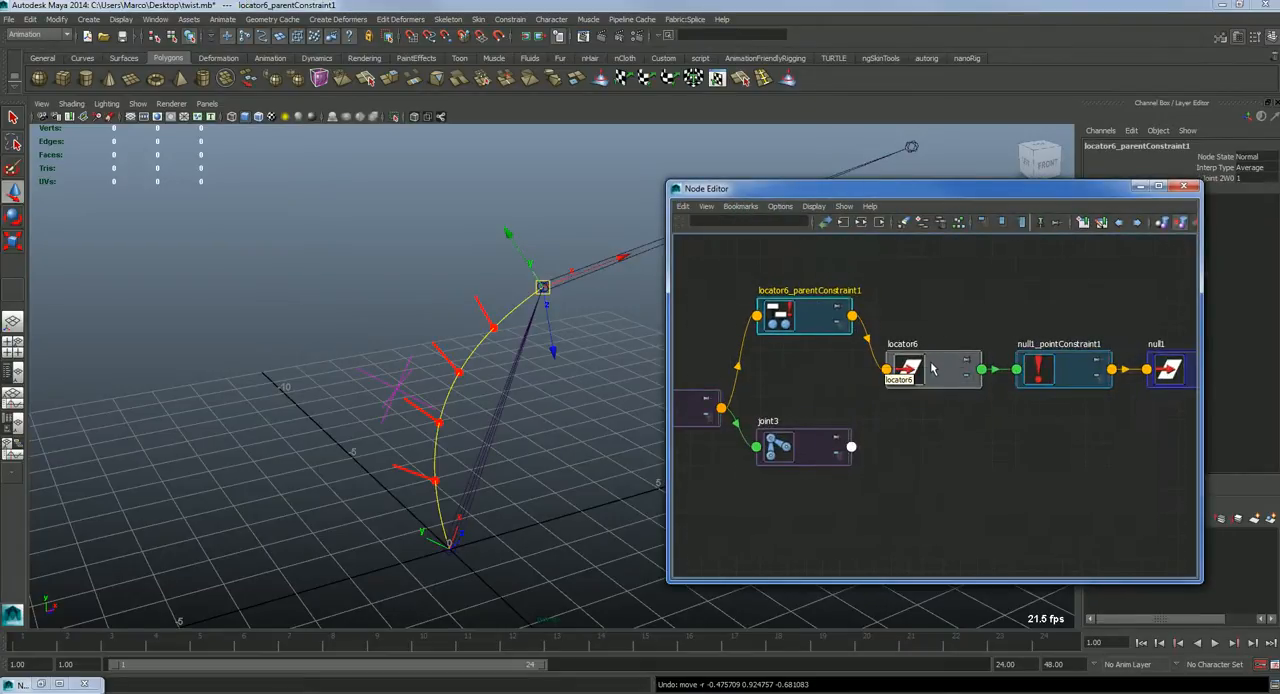
# Step: Select locator6 and raise it so the curve arcs well above the arm
pyautogui.click(910, 368)
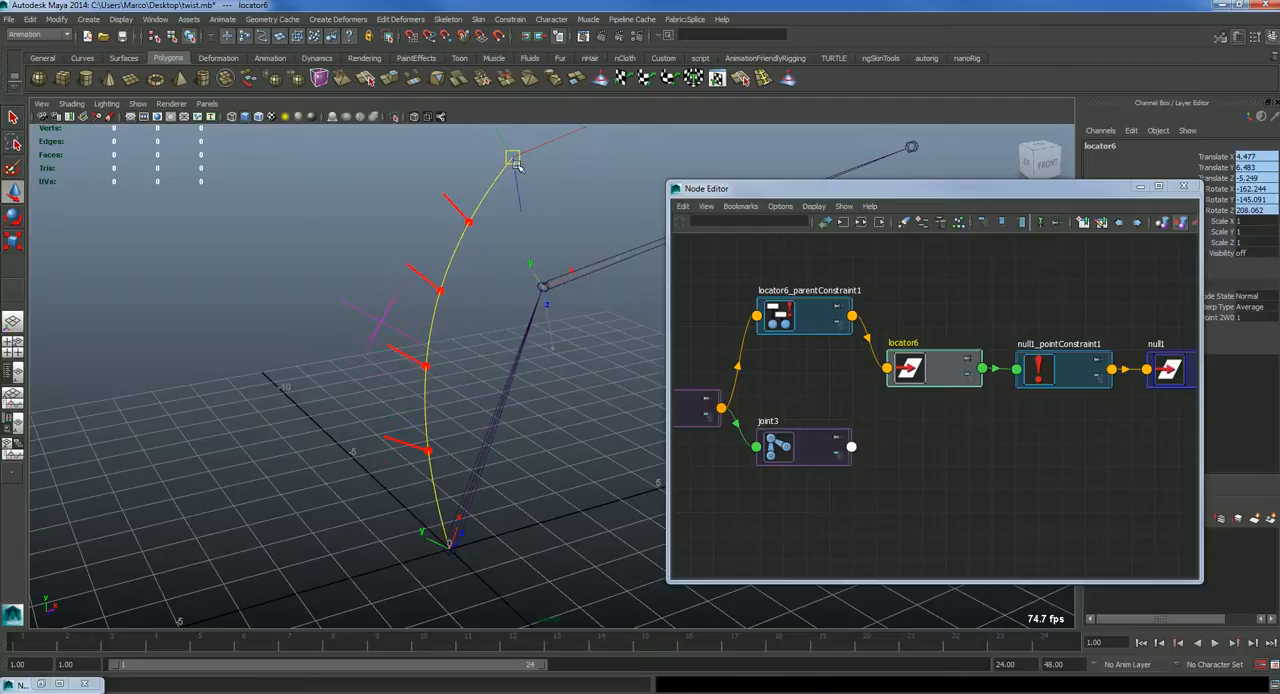
pyautogui.moveTo(512, 160); pyautogui.dragTo(572, 242)
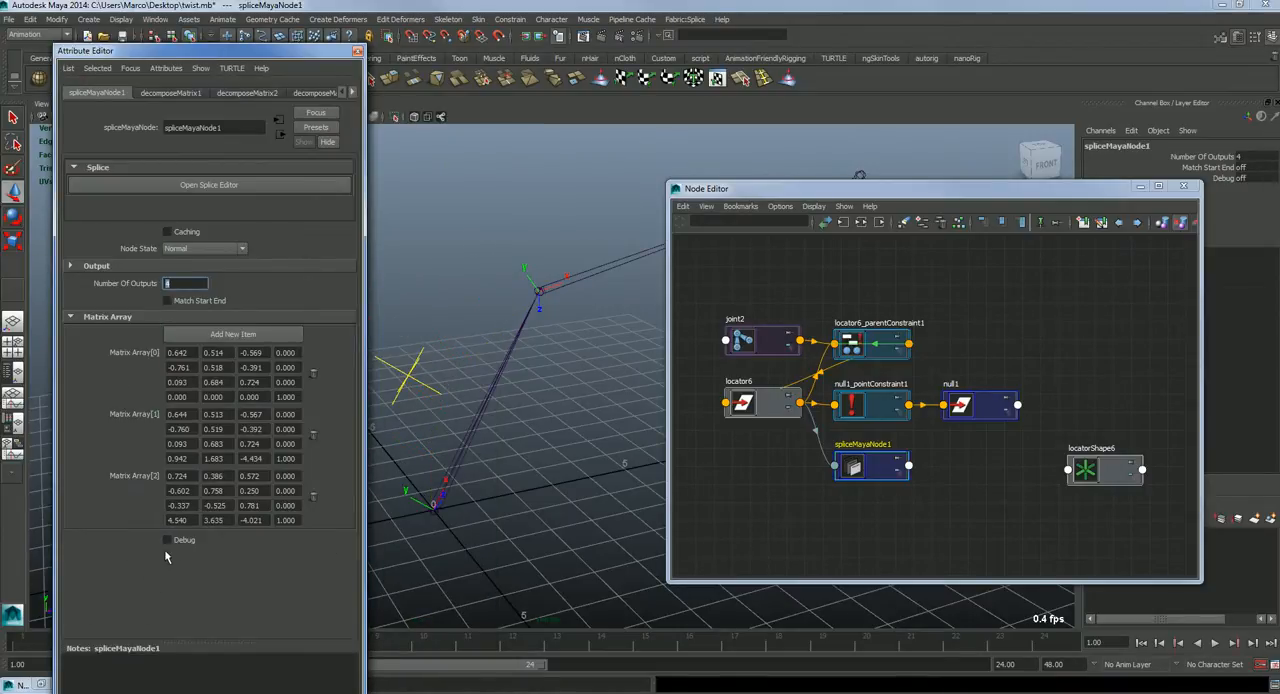
pyautogui.moveTo(516, 308)
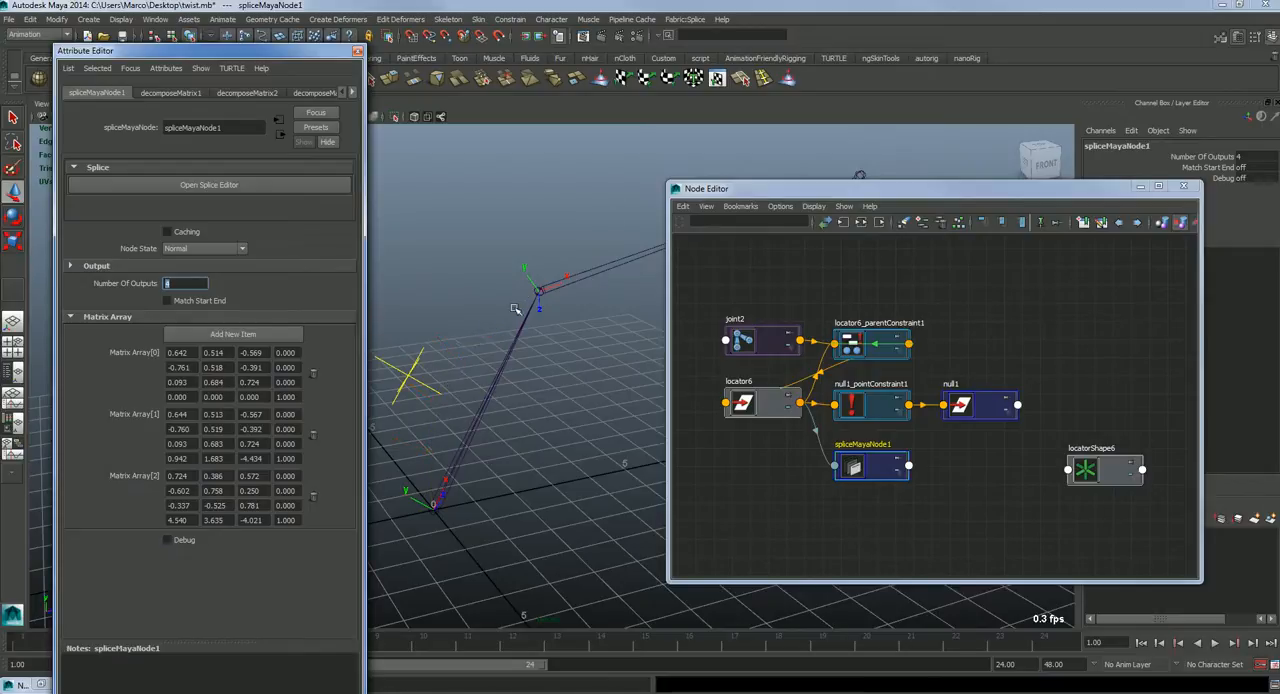
pyautogui.moveTo(640, 58)
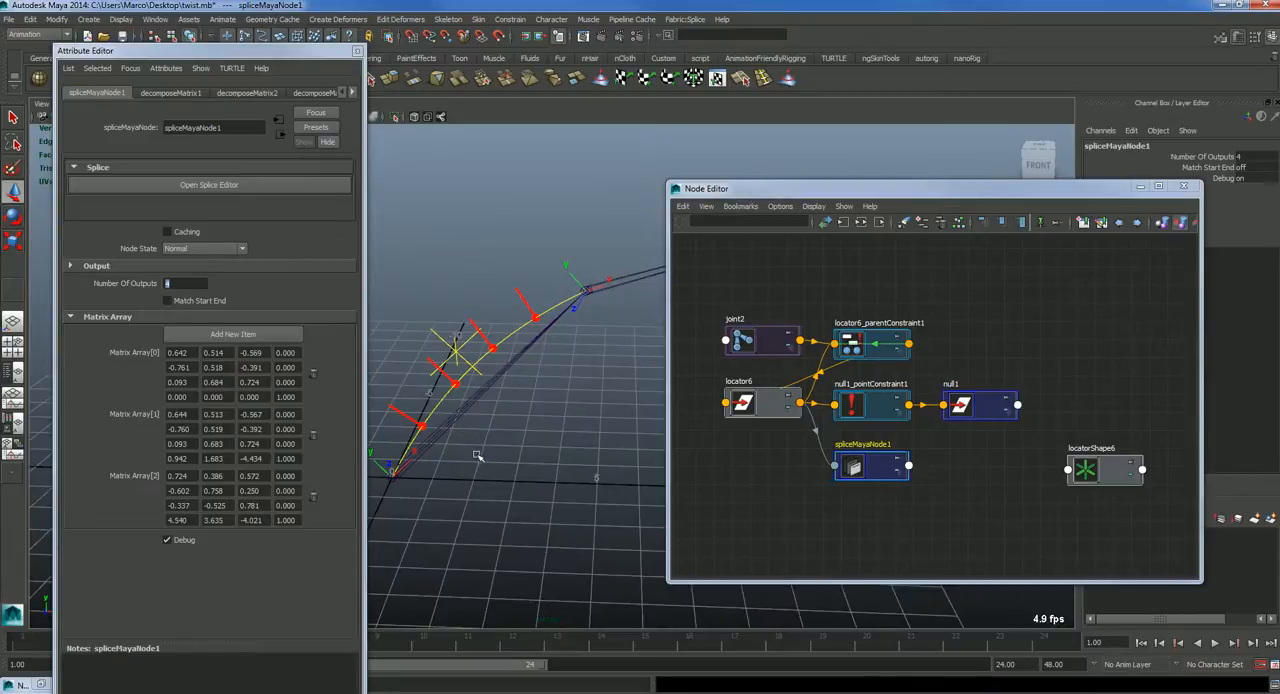
# Step: Orbit the view to inspect the red debug markers along the curve
pyautogui.moveTo(480, 454); pyautogui.dragTo(604, 438)
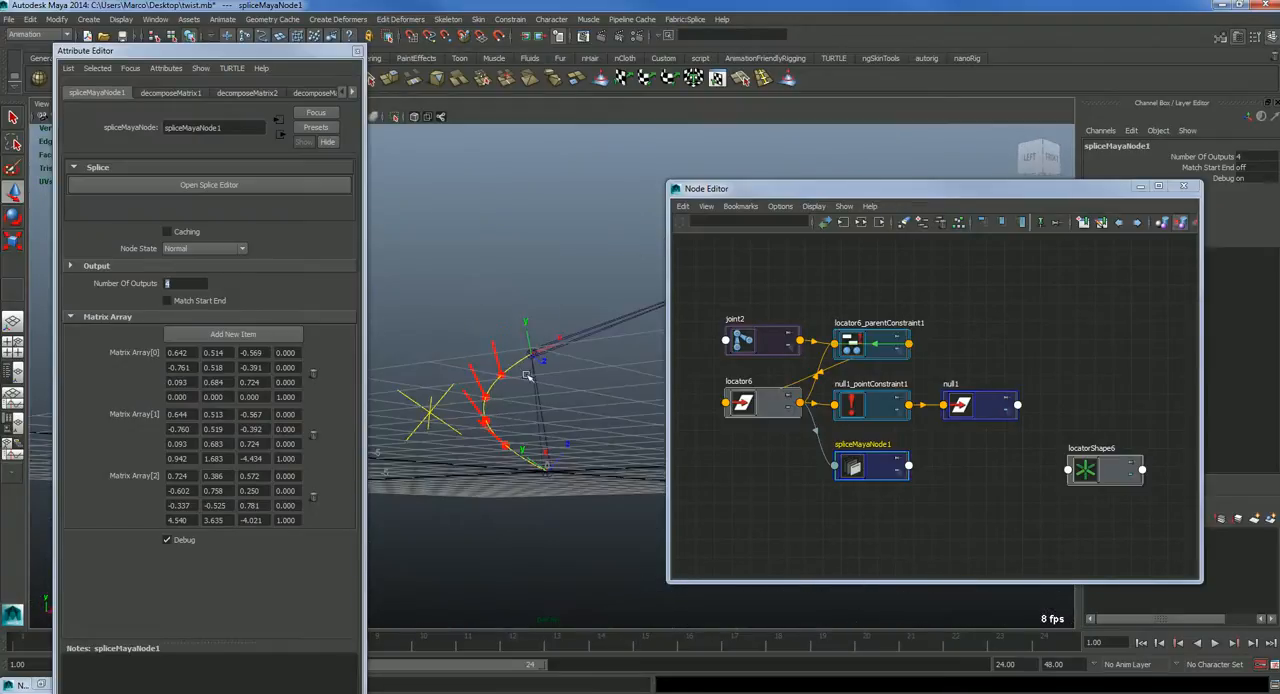
pyautogui.moveTo(530, 380); pyautogui.dragTo(576, 336)
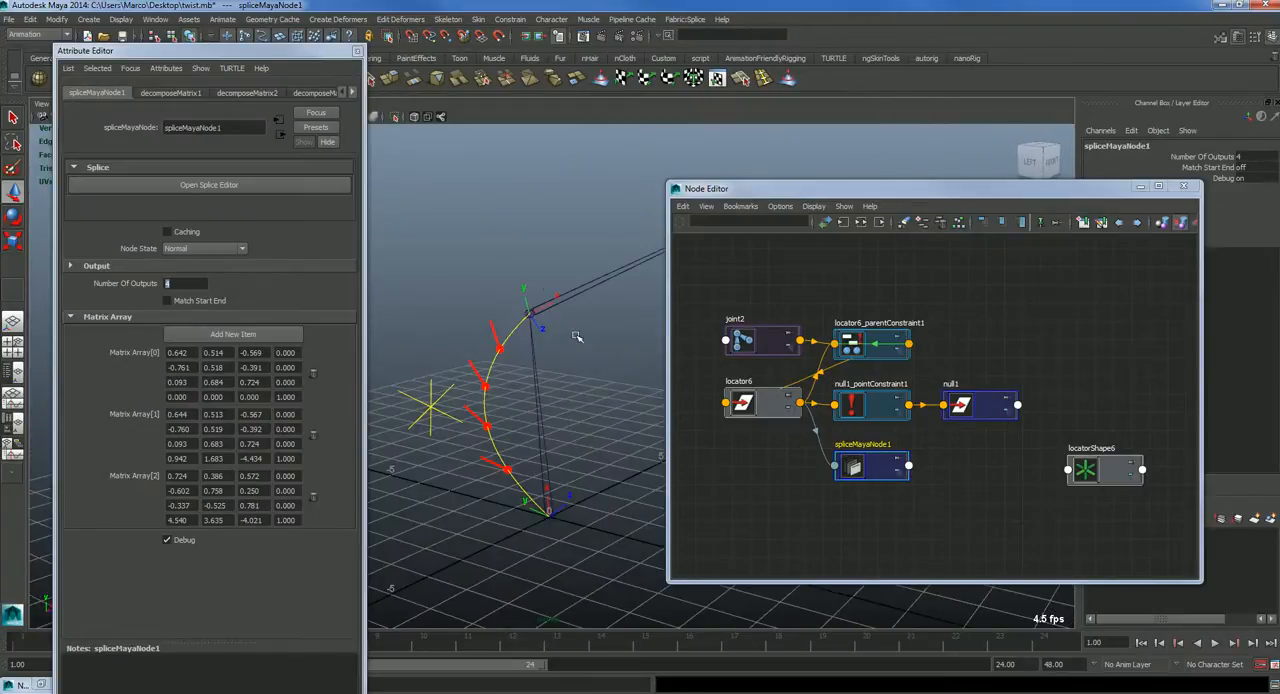
pyautogui.moveTo(450, 340)
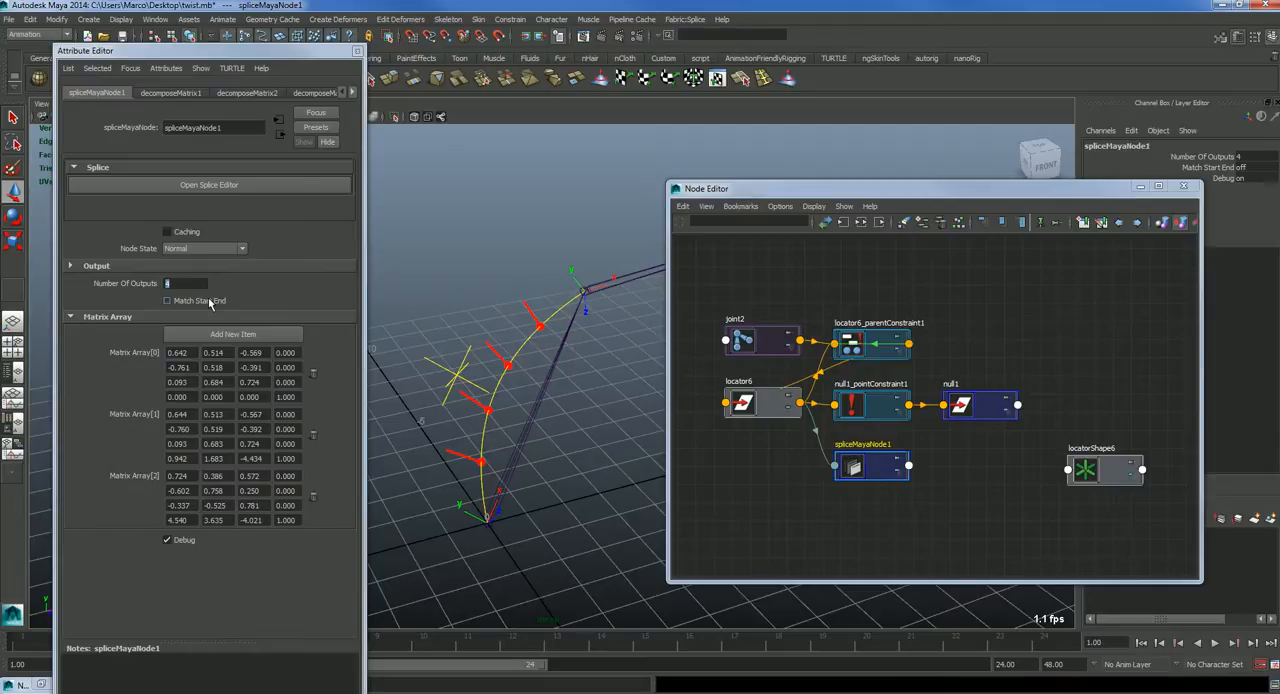
# Step: Pull the end locator down into a hook and show spliceMayaNode1's attributes
pyautogui.click(168, 300)
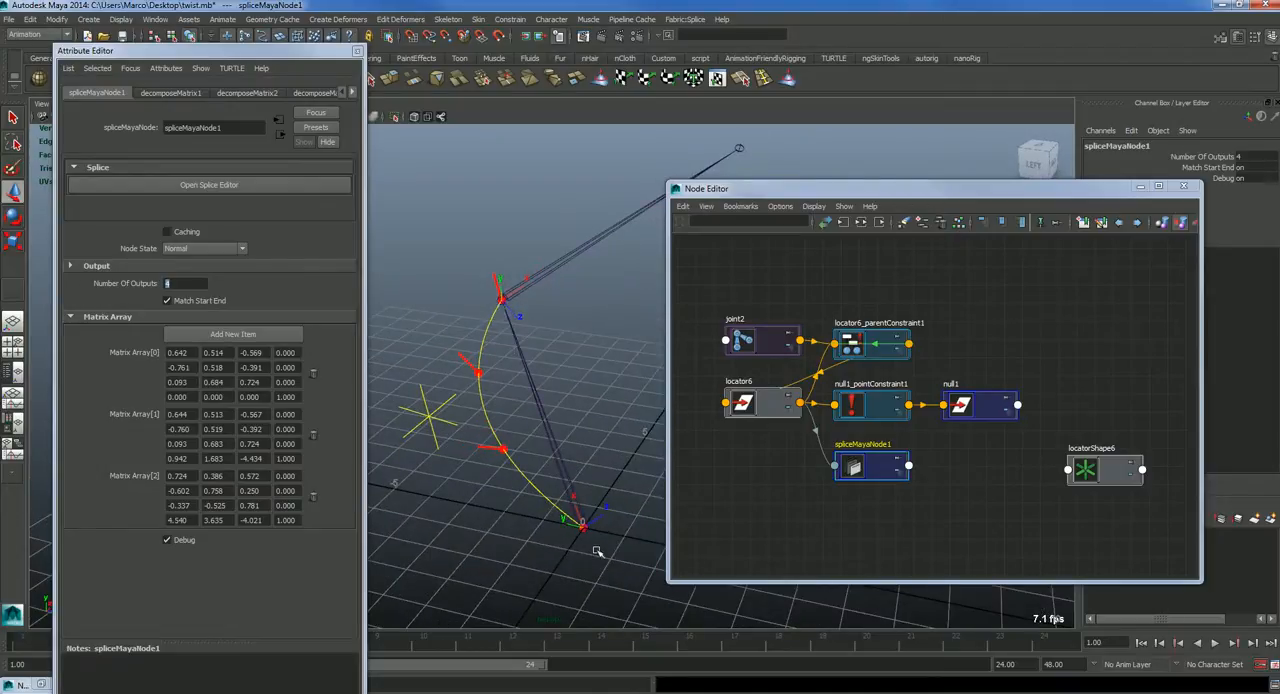
pyautogui.moveTo(492, 388)
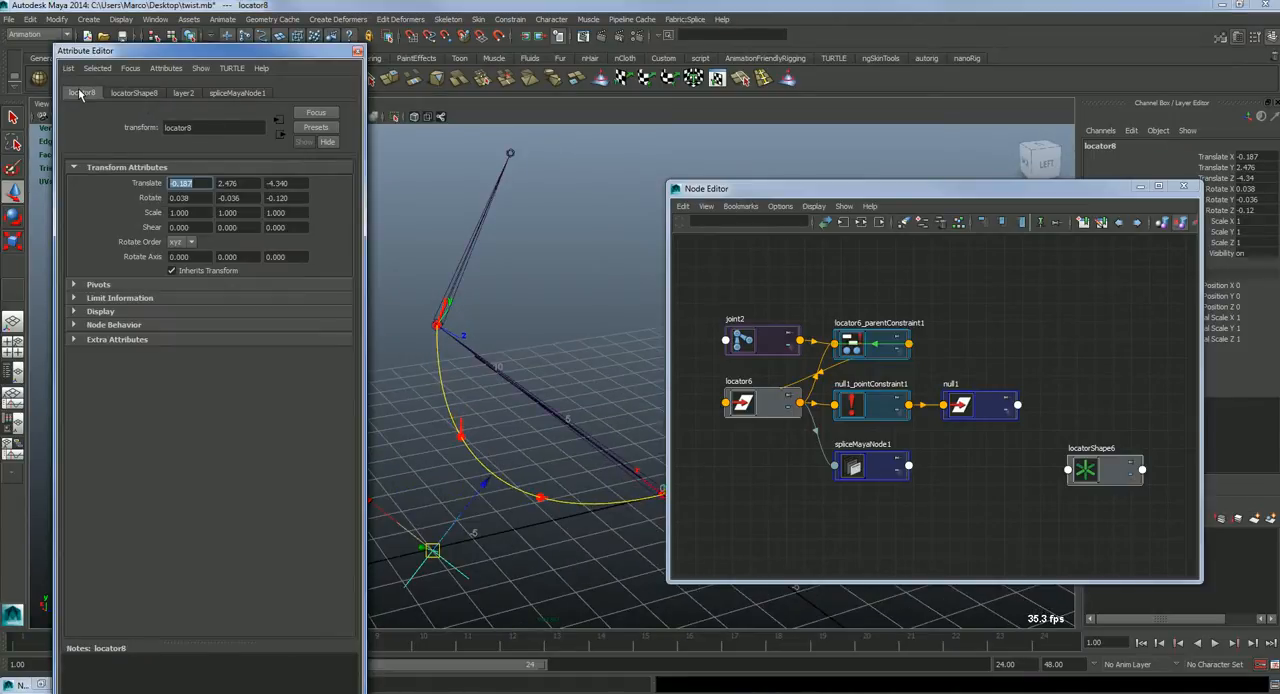
pyautogui.click(236, 92)
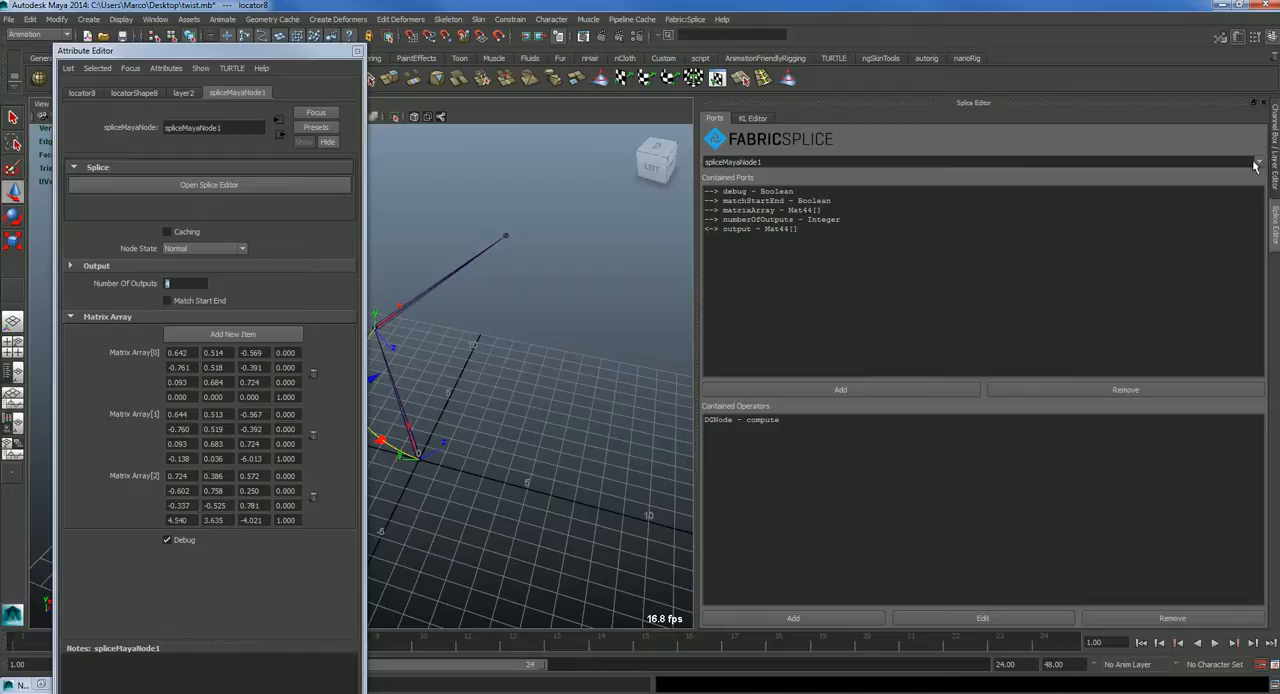
pyautogui.moveTo(1096, 284)
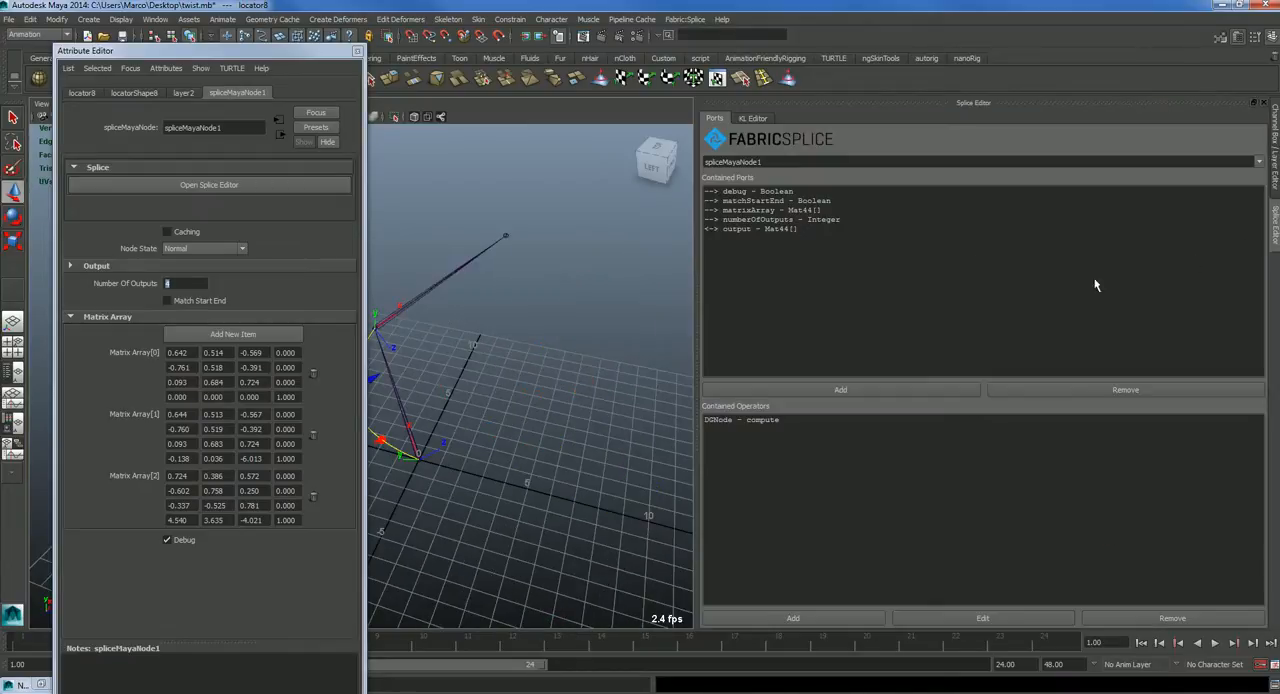
# Step: Open the compute operator's KL source and scroll to its debug drawing section
pyautogui.click(752, 118)
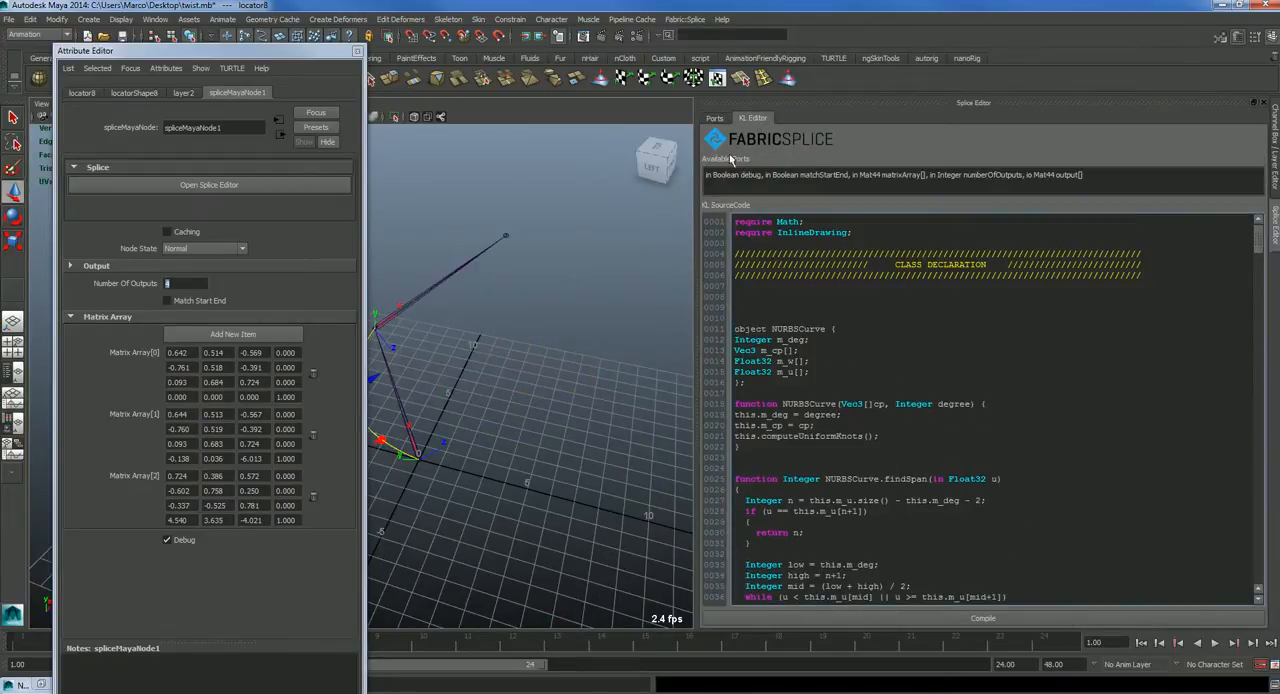
pyautogui.click(714, 118)
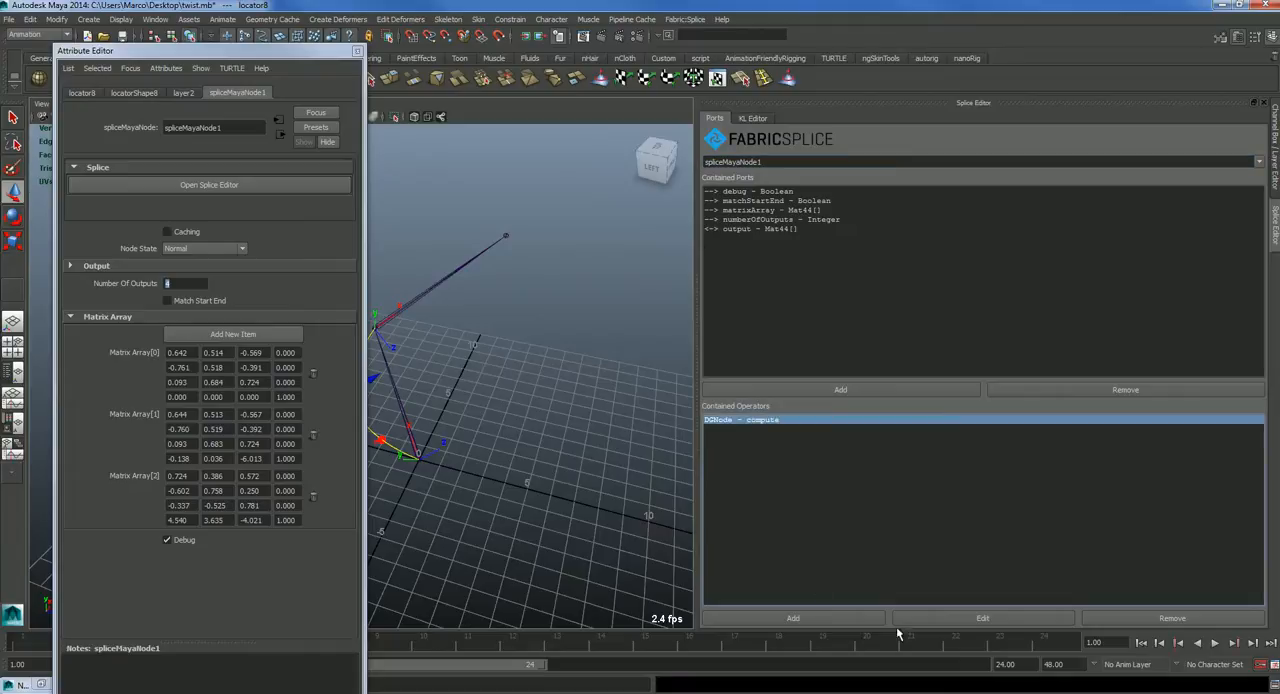
pyautogui.click(752, 118)
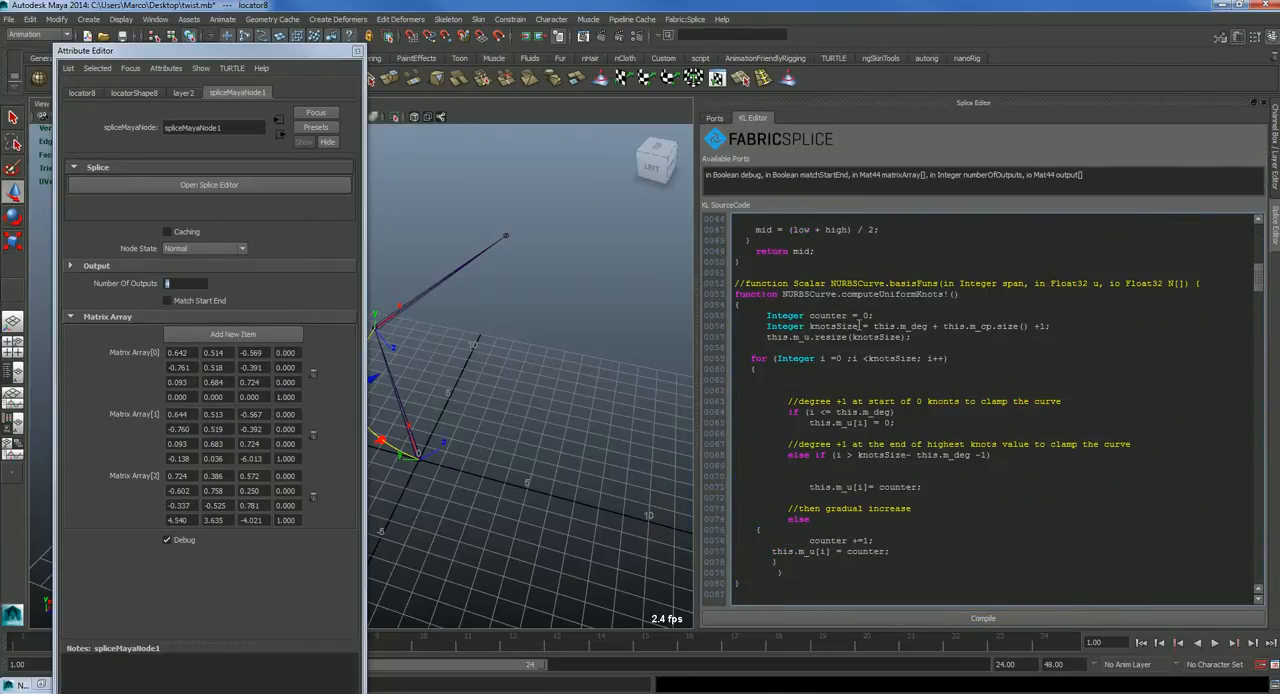
pyautogui.scroll(-3)
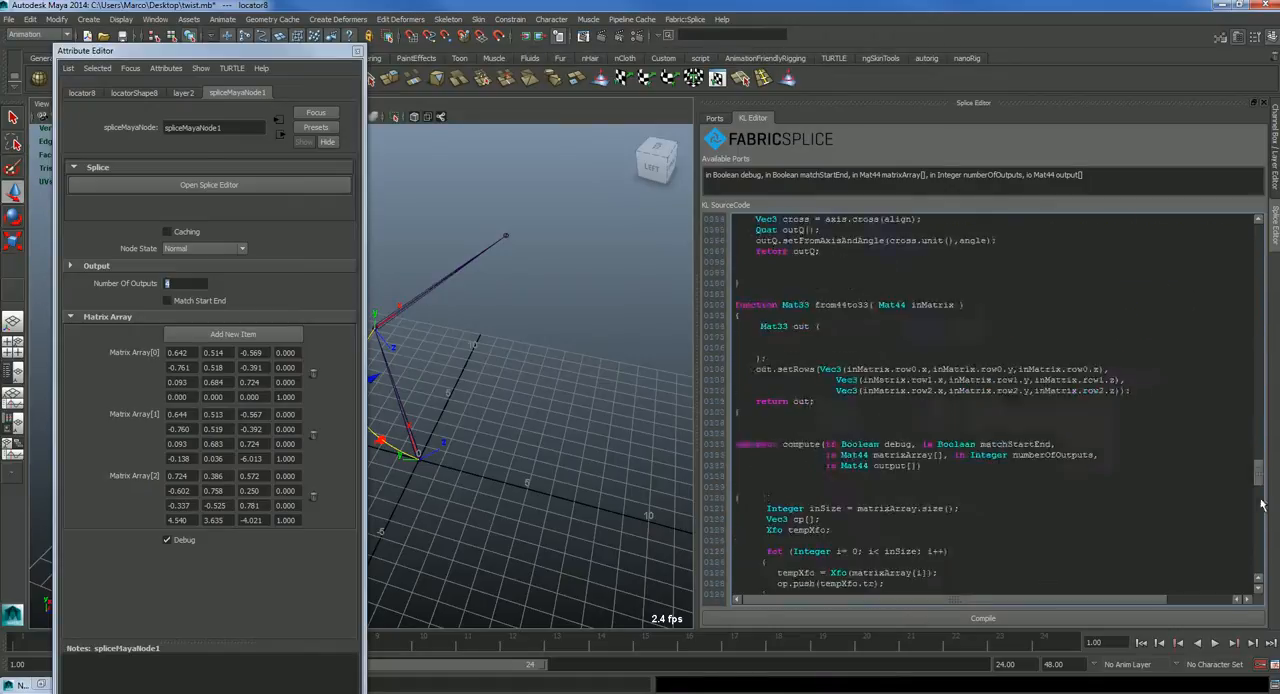
pyautogui.scroll(-3)
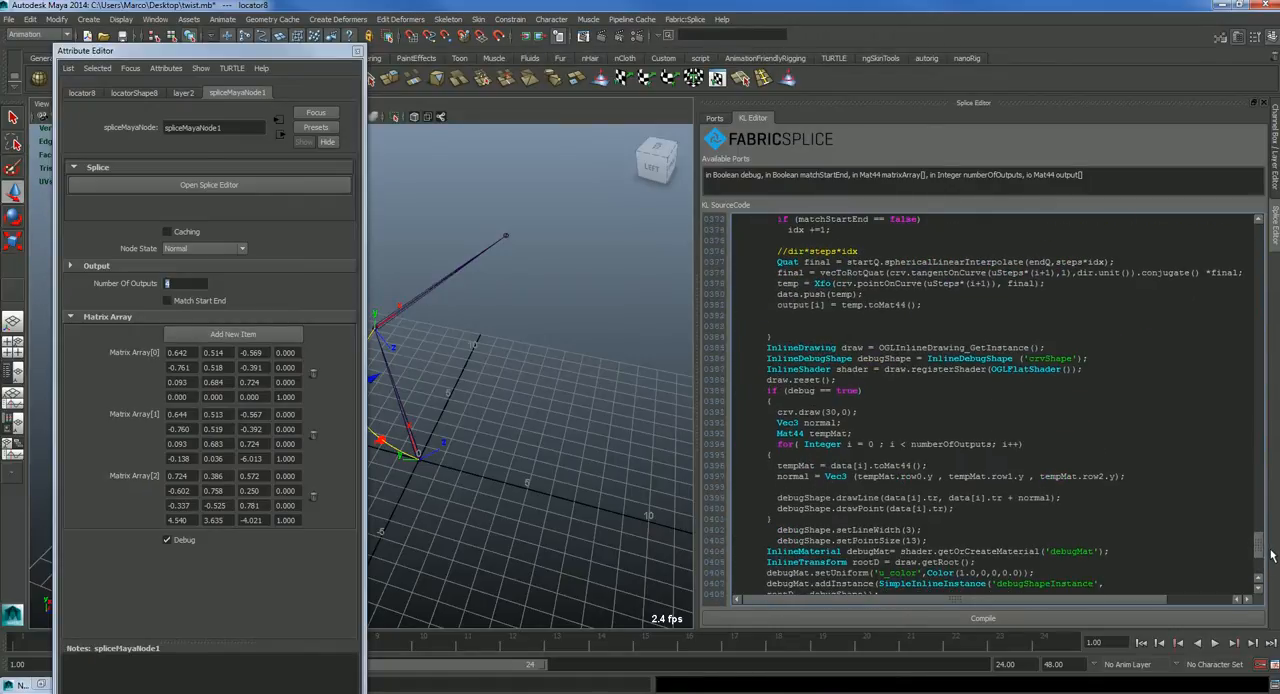
pyautogui.scroll(-3)
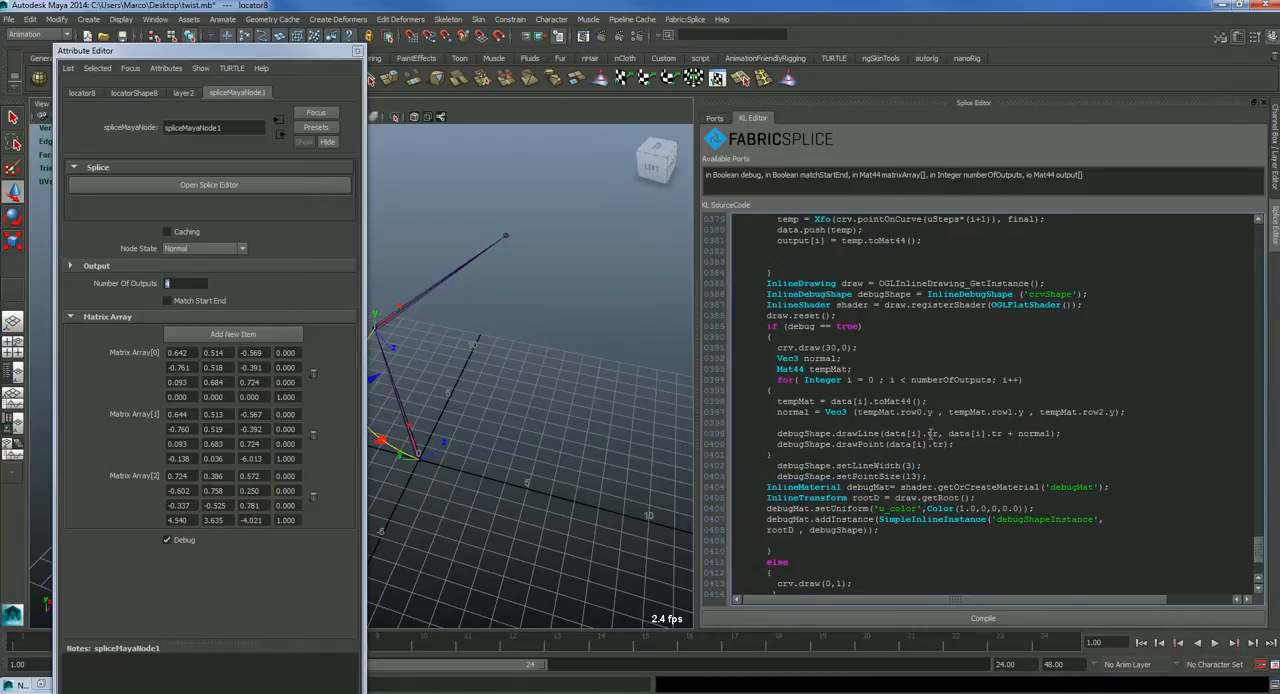
# Step: Select the axis terms in the normal and drawLine code to switch them to the tangent
pyautogui.doubleClick(960, 432)
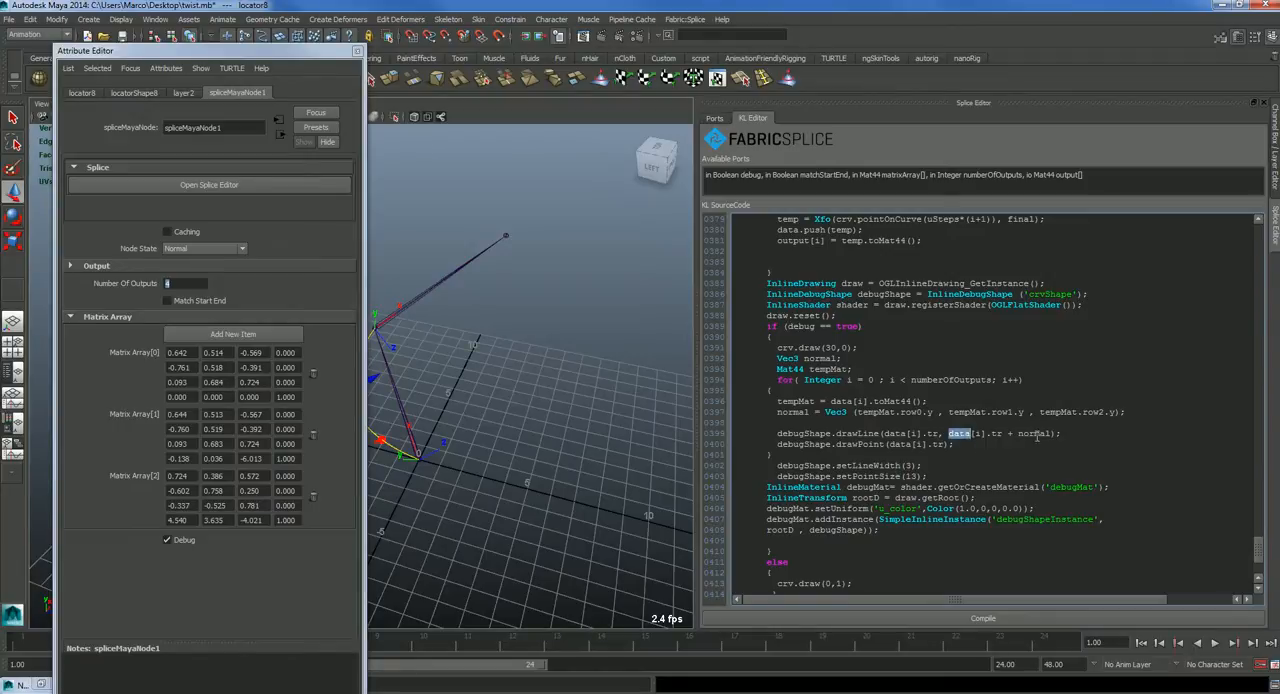
pyautogui.doubleClick(1036, 432)
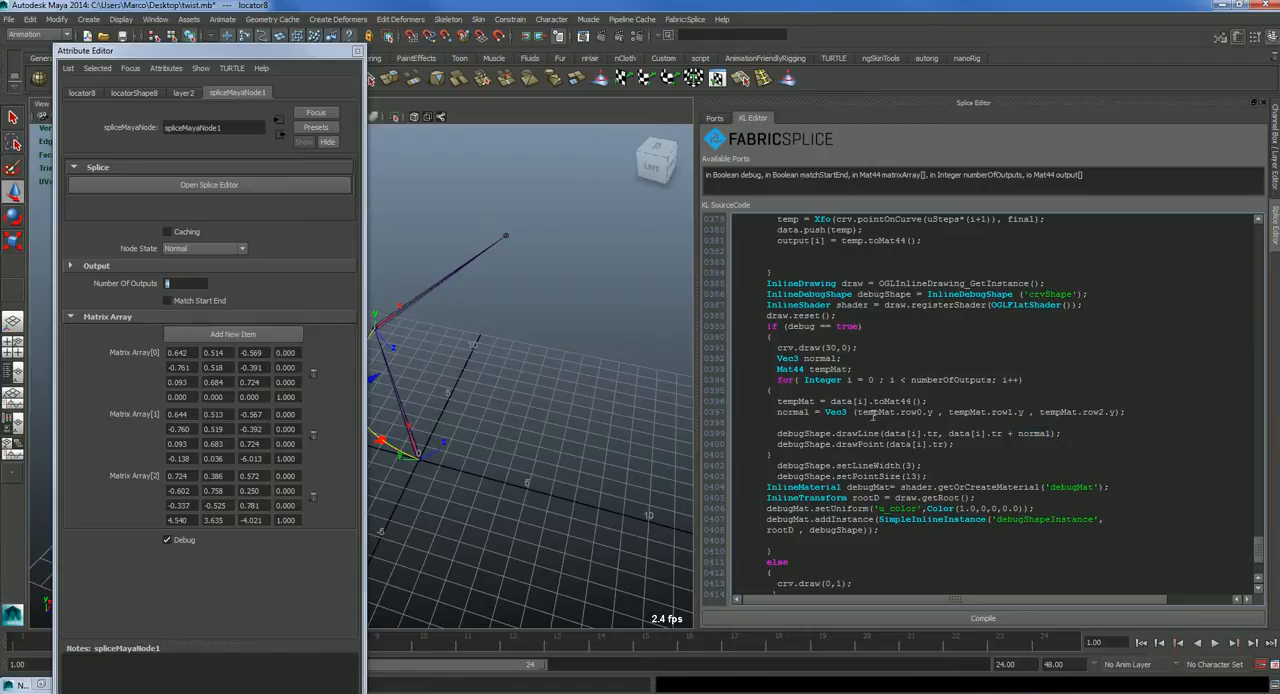
pyautogui.doubleClick(876, 410)
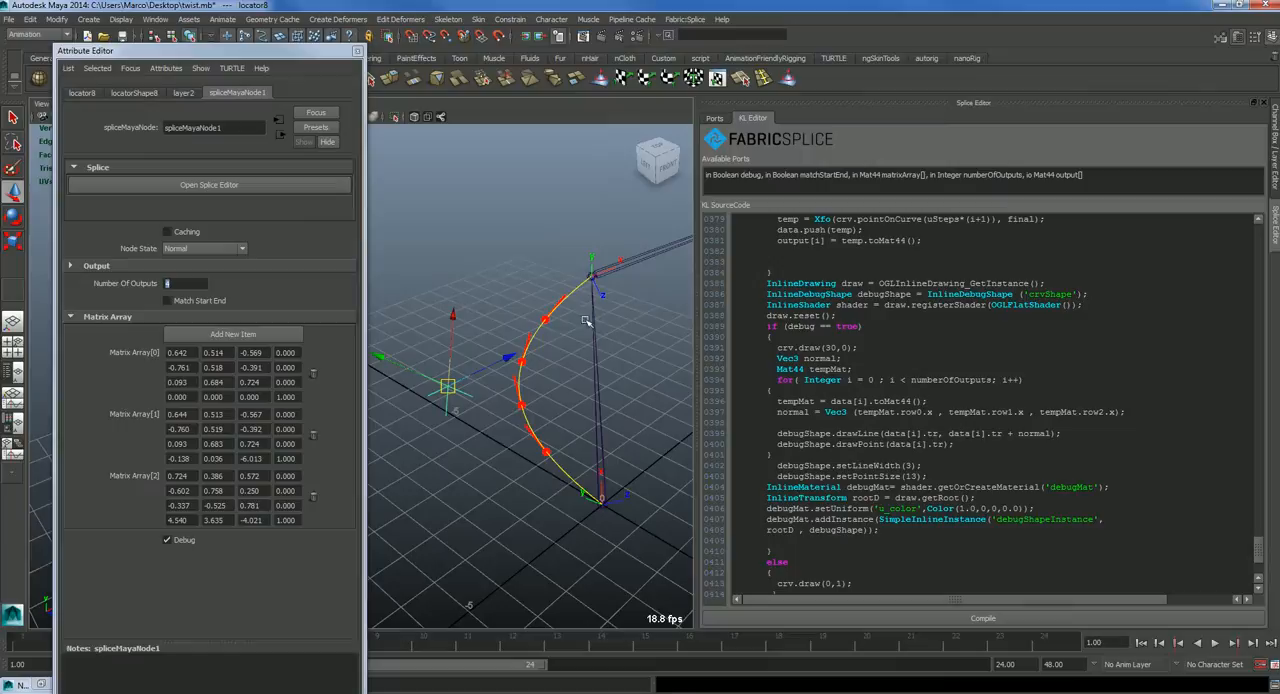
pyautogui.moveTo(468, 276)
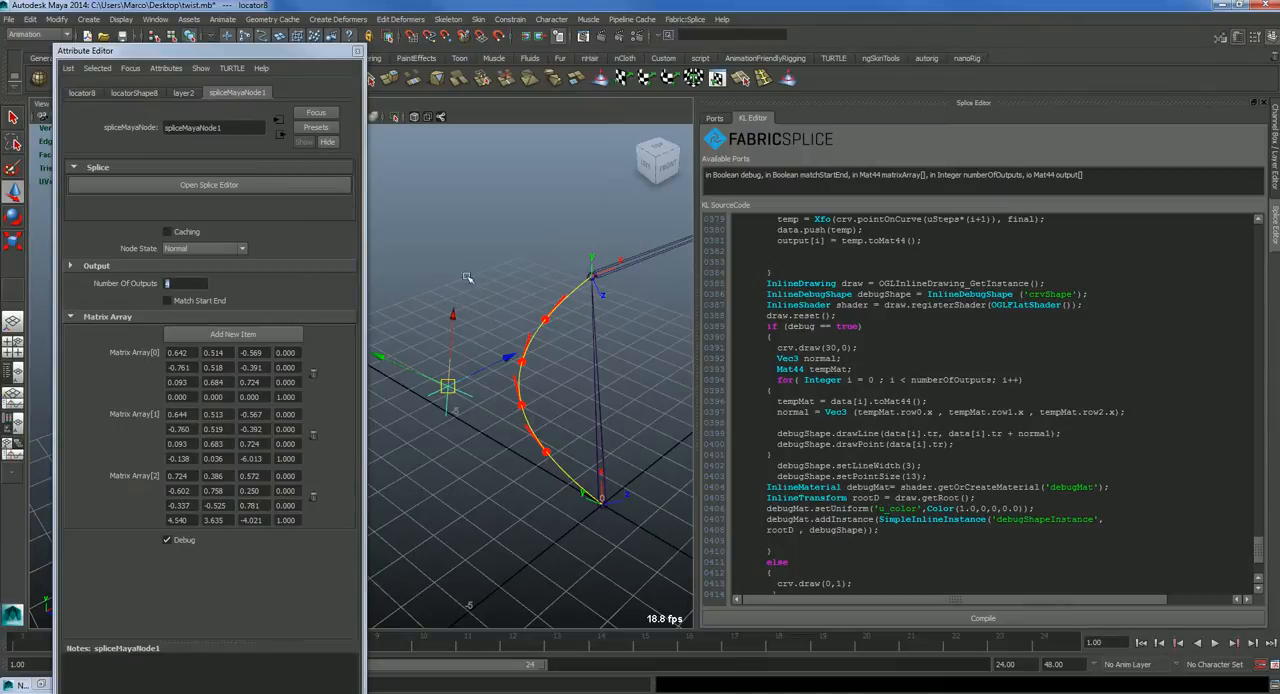